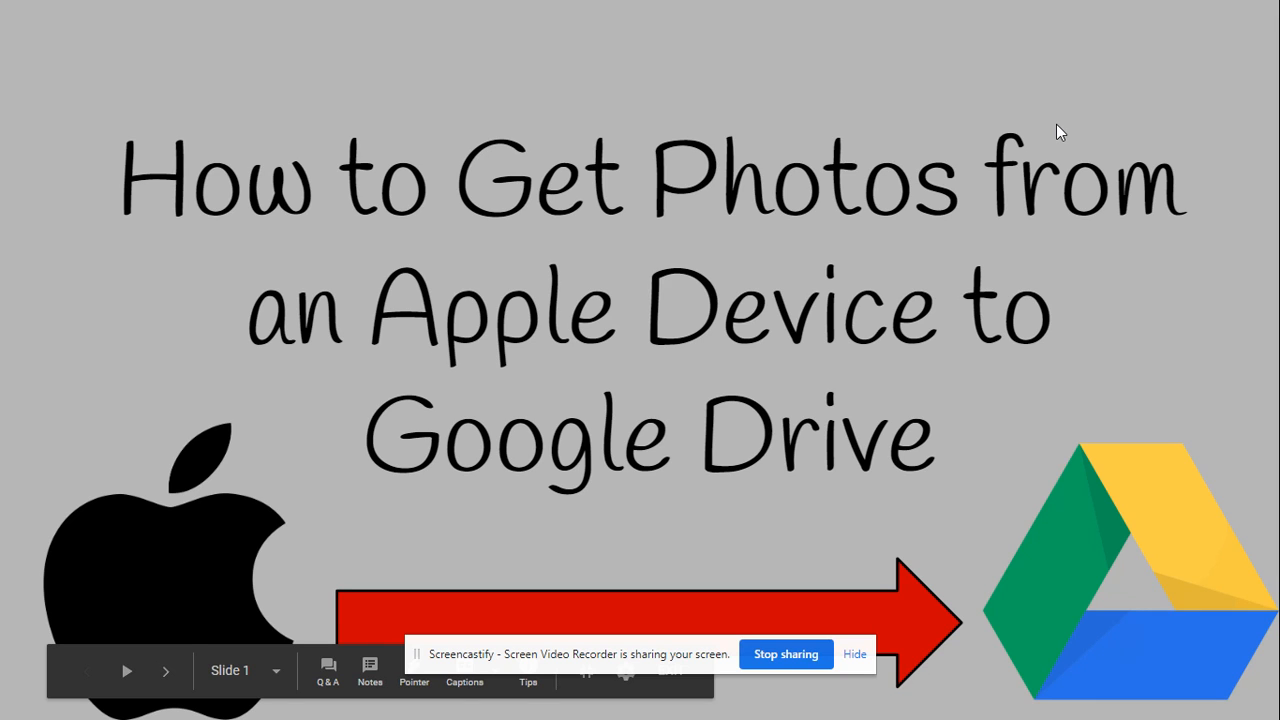
Step: Advance from slide 3 to slide 4, the Camera Roll slide showing 11 selected photos
{"action": "left_click", "coordinate": [165, 671]}
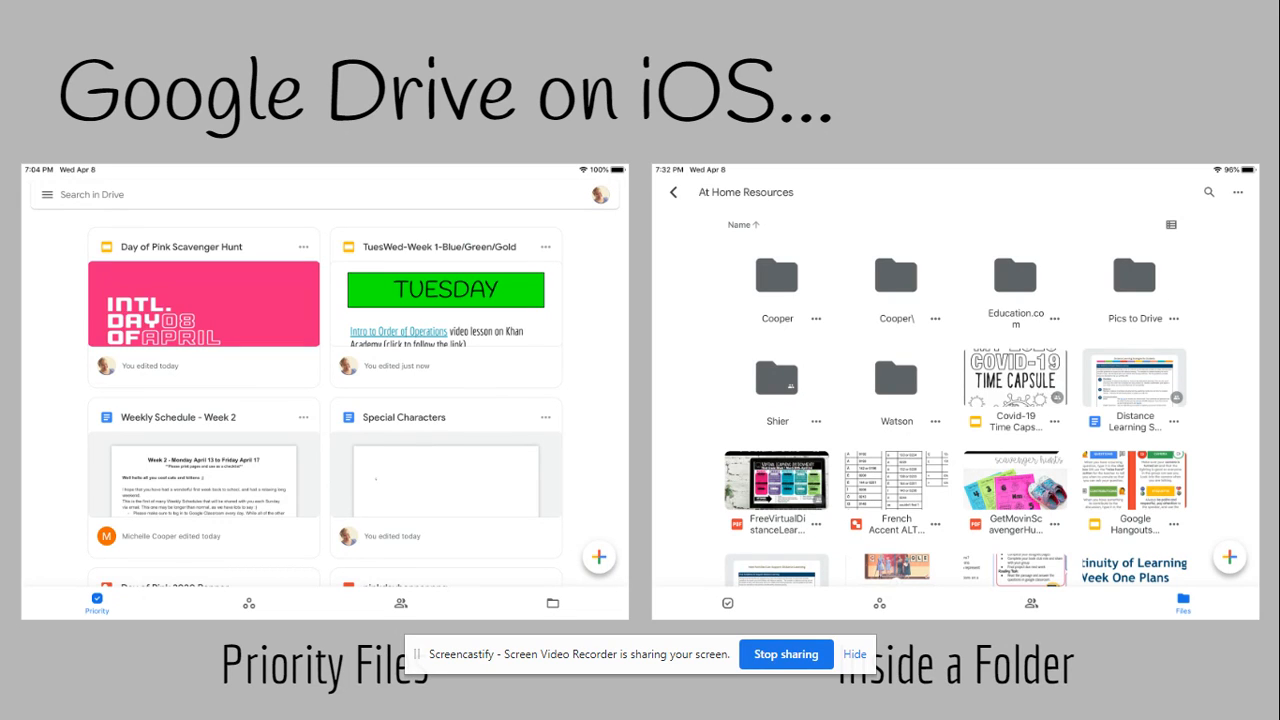
{"action": "mouse_move", "coordinate": [615, 210]}
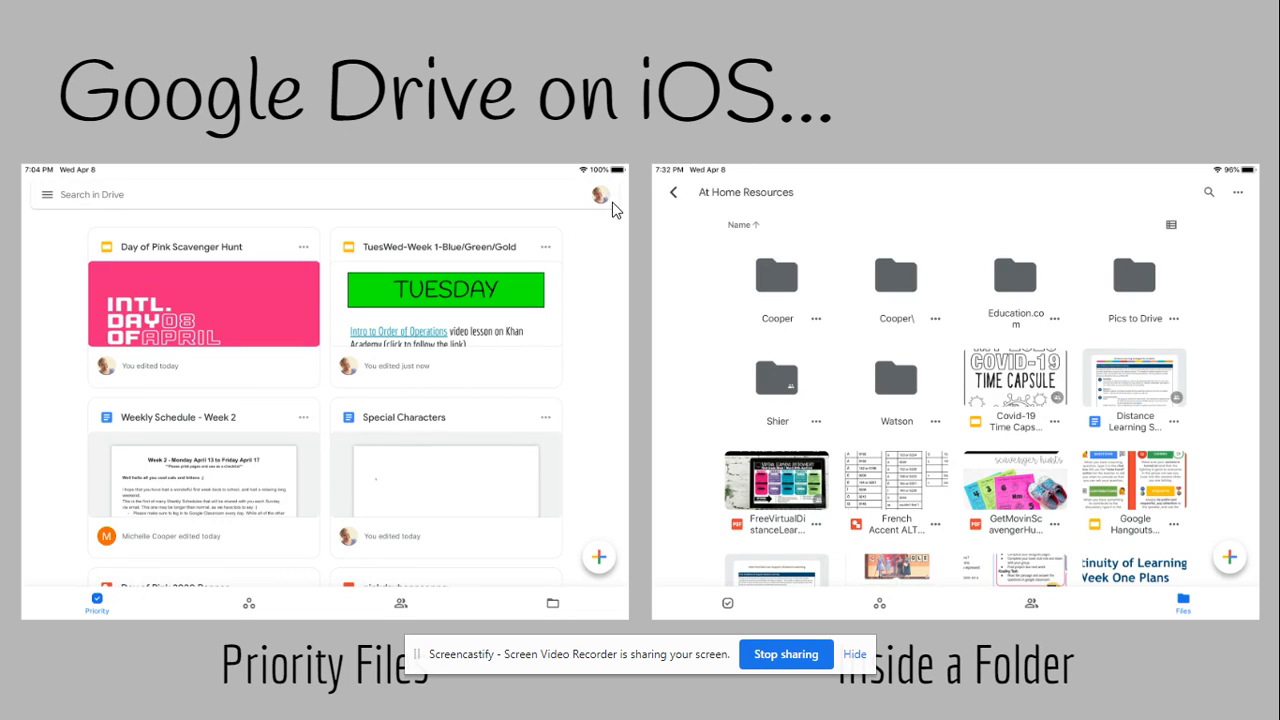
{"action": "mouse_move", "coordinate": [588, 204]}
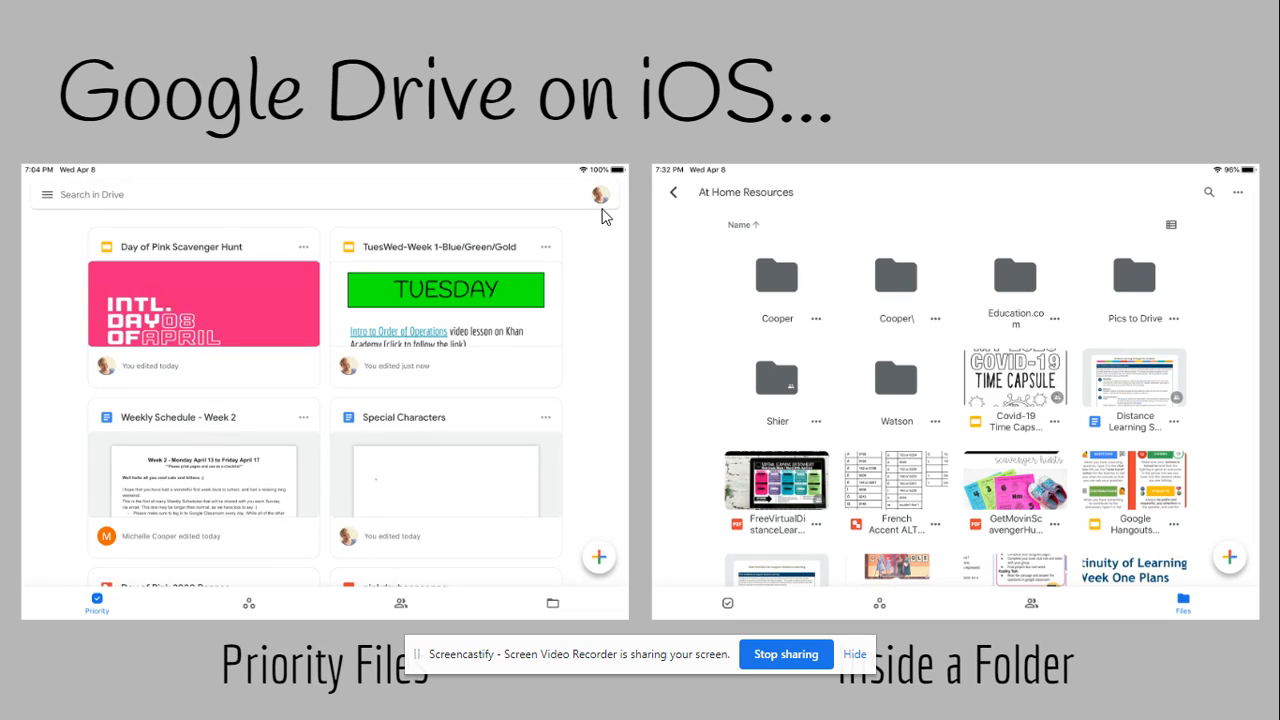
{"action": "mouse_move", "coordinate": [420, 365]}
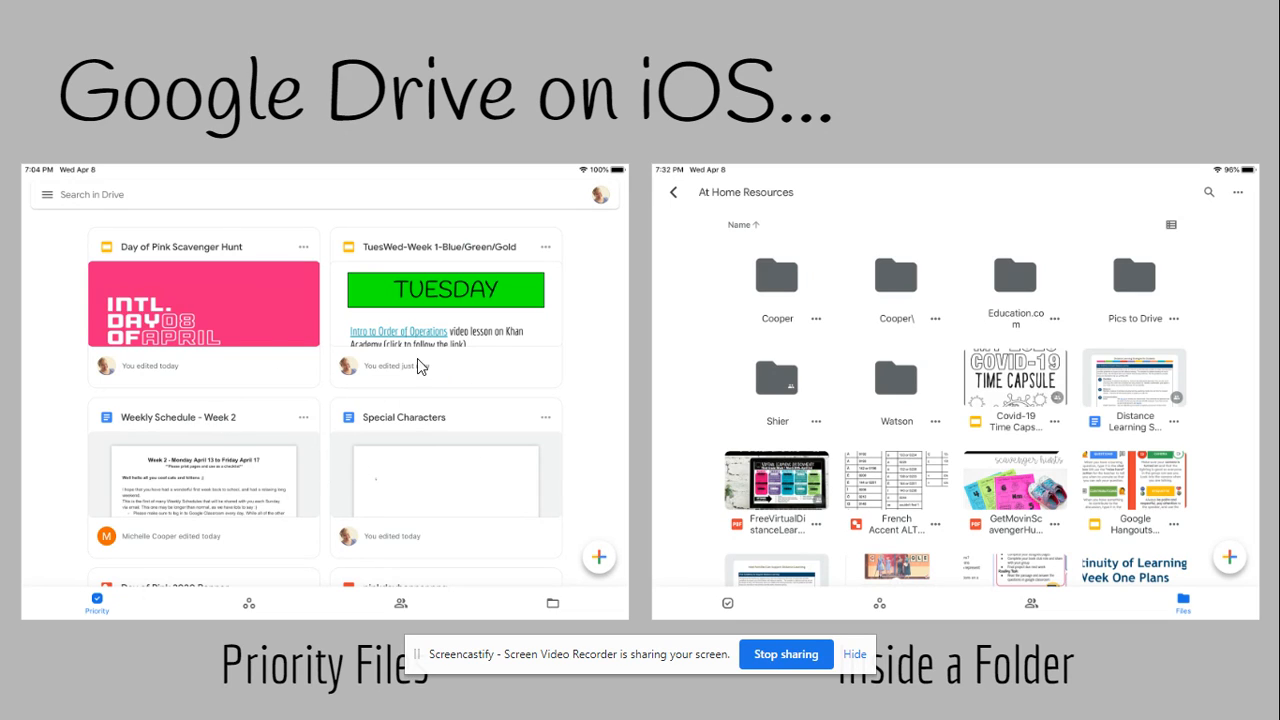
{"action": "mouse_move", "coordinate": [590, 405]}
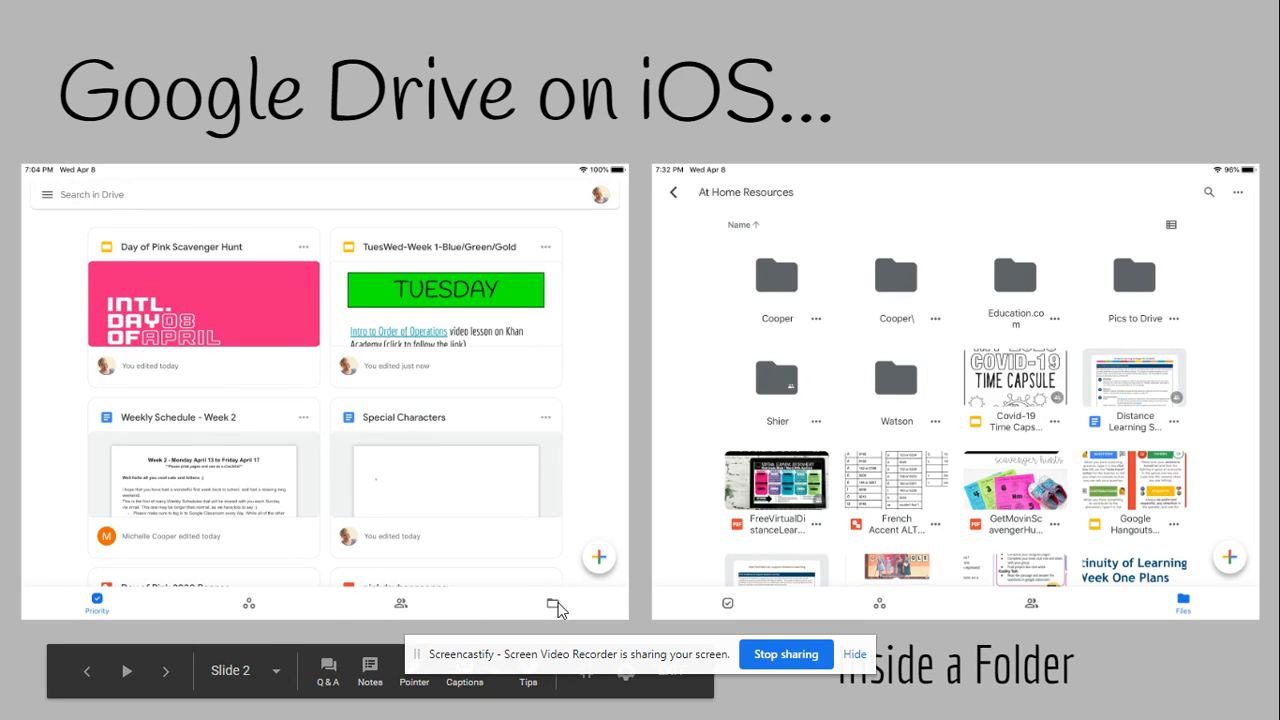
{"action": "mouse_move", "coordinate": [986, 404]}
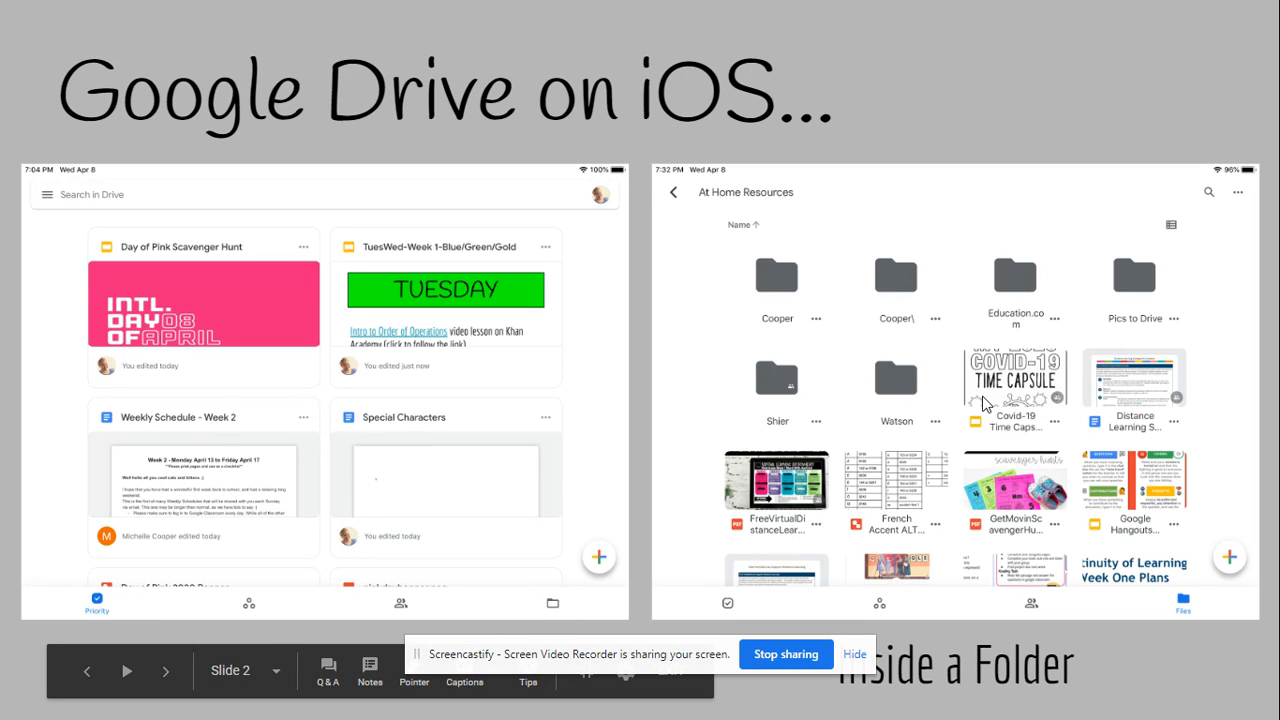
{"action": "mouse_move", "coordinate": [855, 370]}
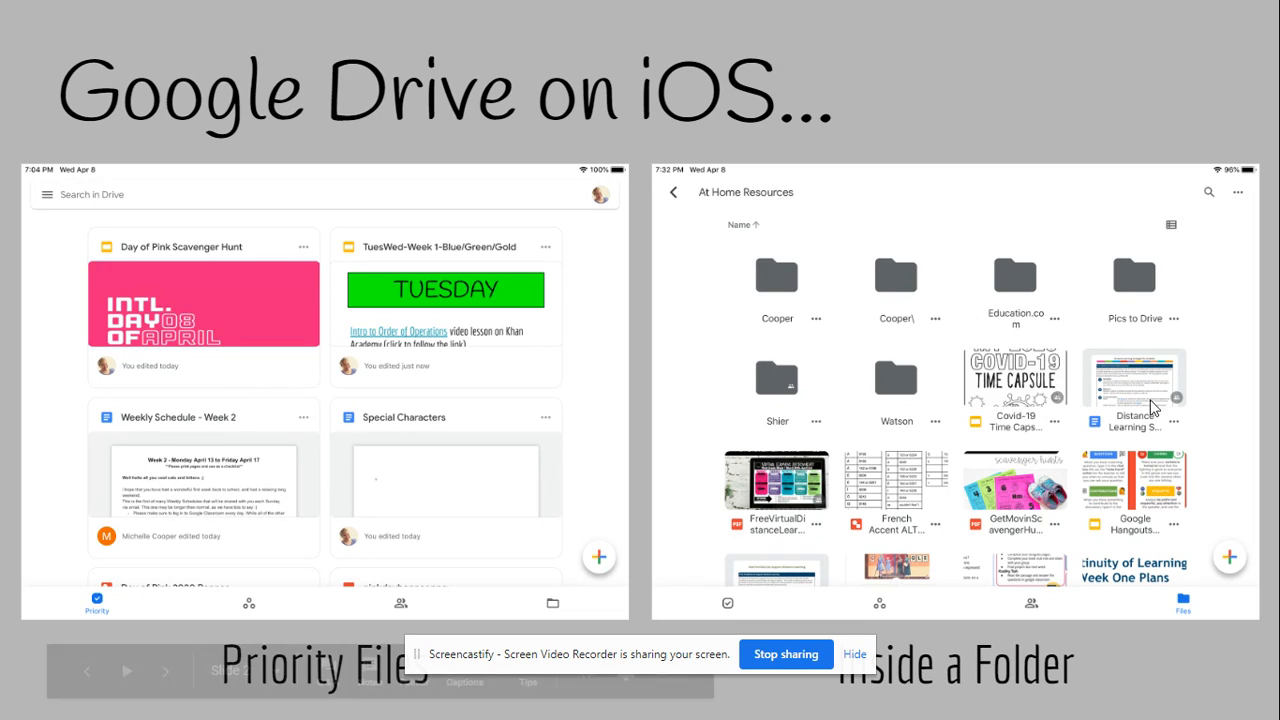
{"action": "mouse_move", "coordinate": [770, 205]}
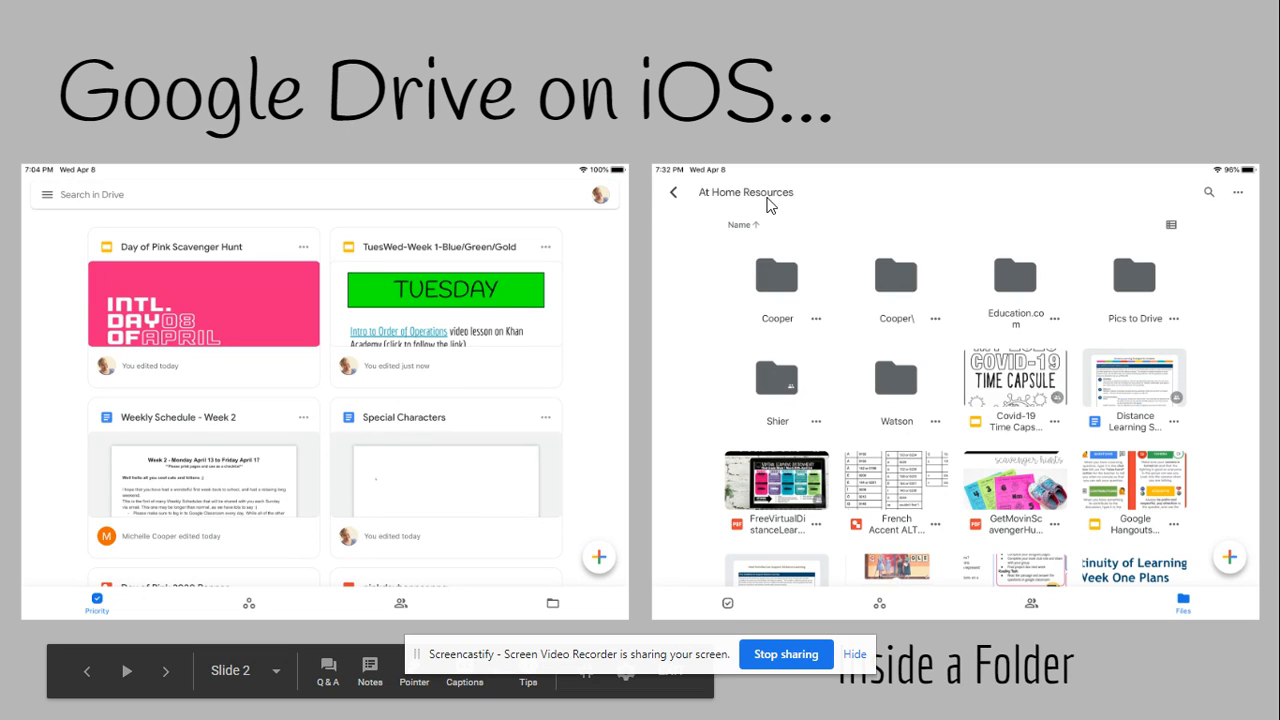
{"action": "mouse_move", "coordinate": [818, 216]}
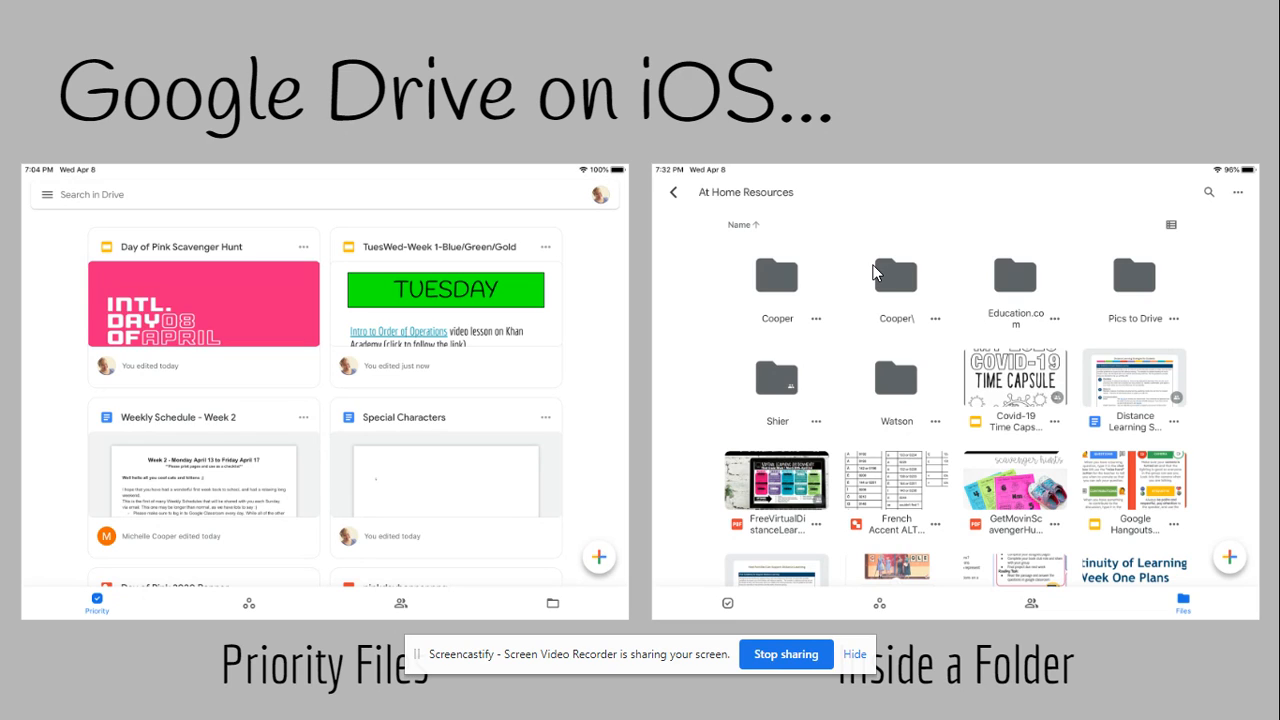
{"action": "mouse_move", "coordinate": [920, 365]}
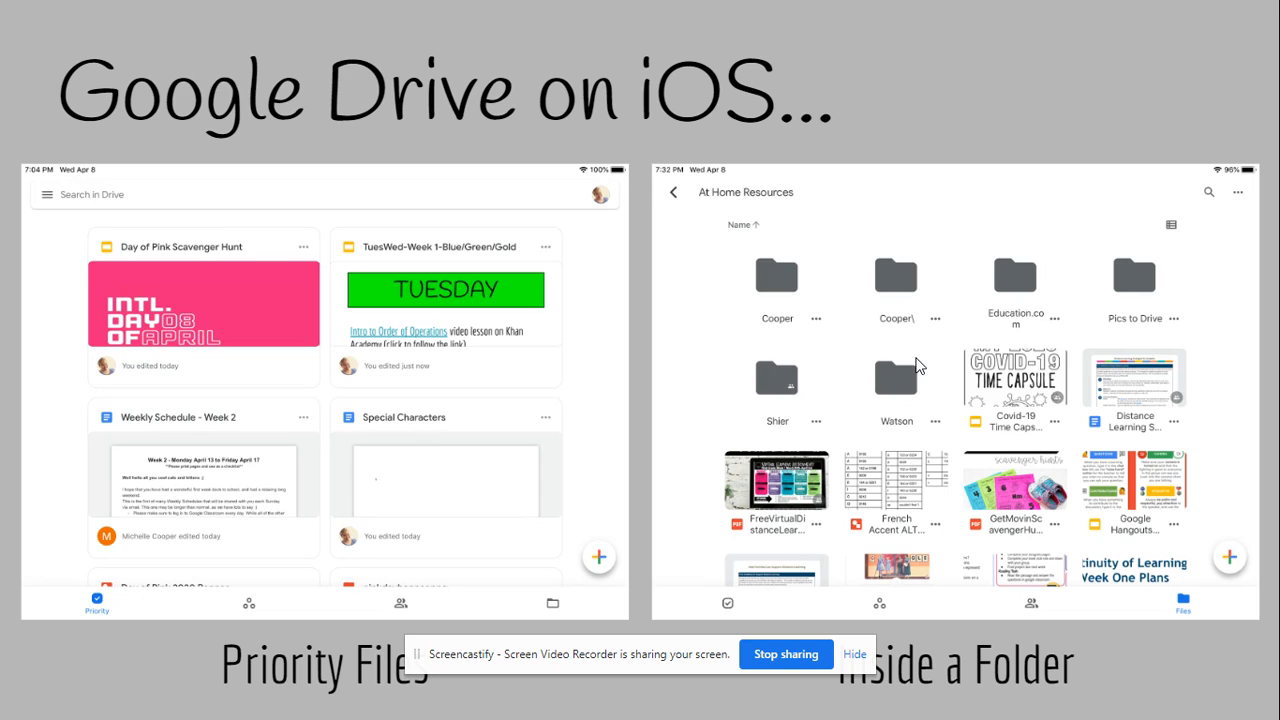
{"action": "mouse_move", "coordinate": [890, 368]}
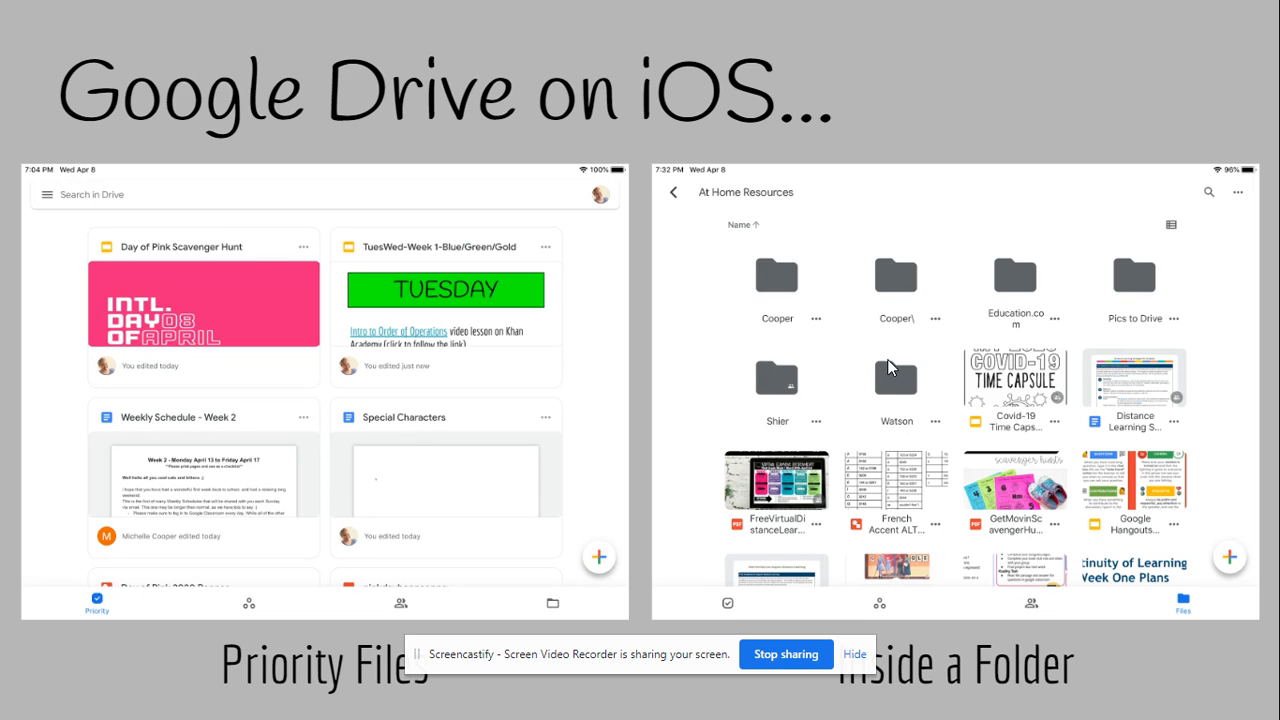
{"action": "mouse_move", "coordinate": [897, 538]}
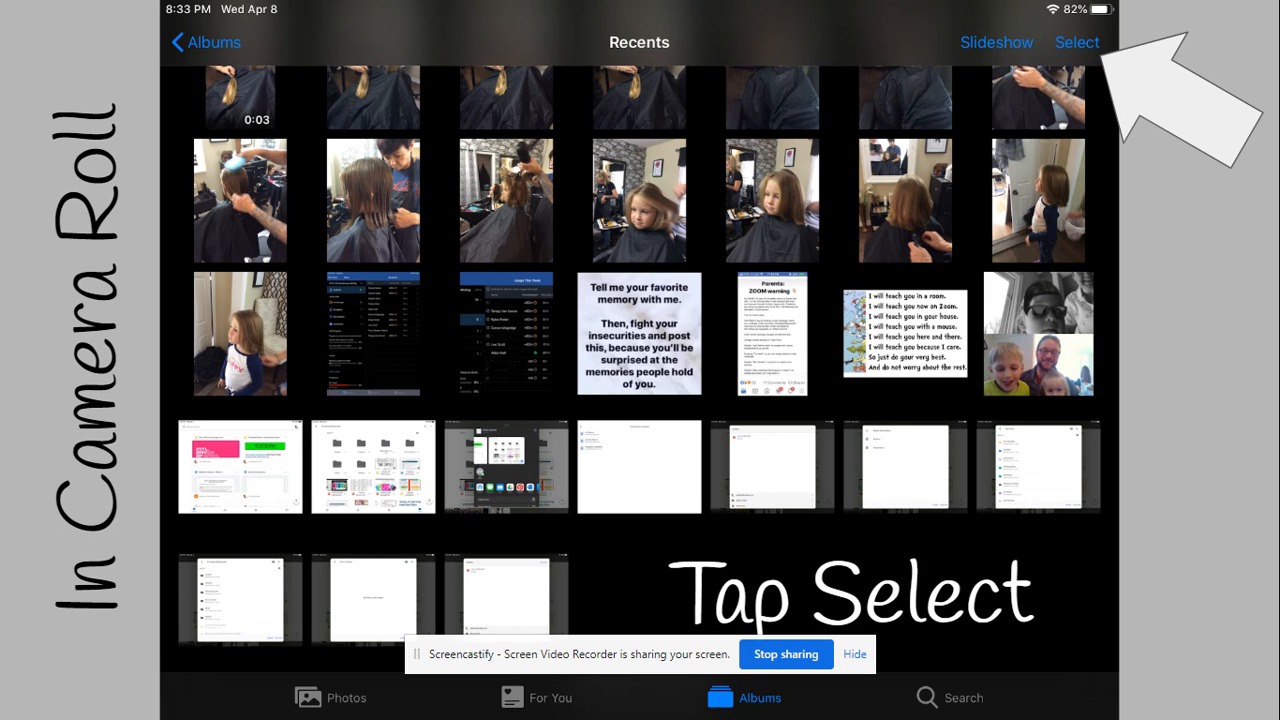
{"action": "mouse_move", "coordinate": [1196, 520]}
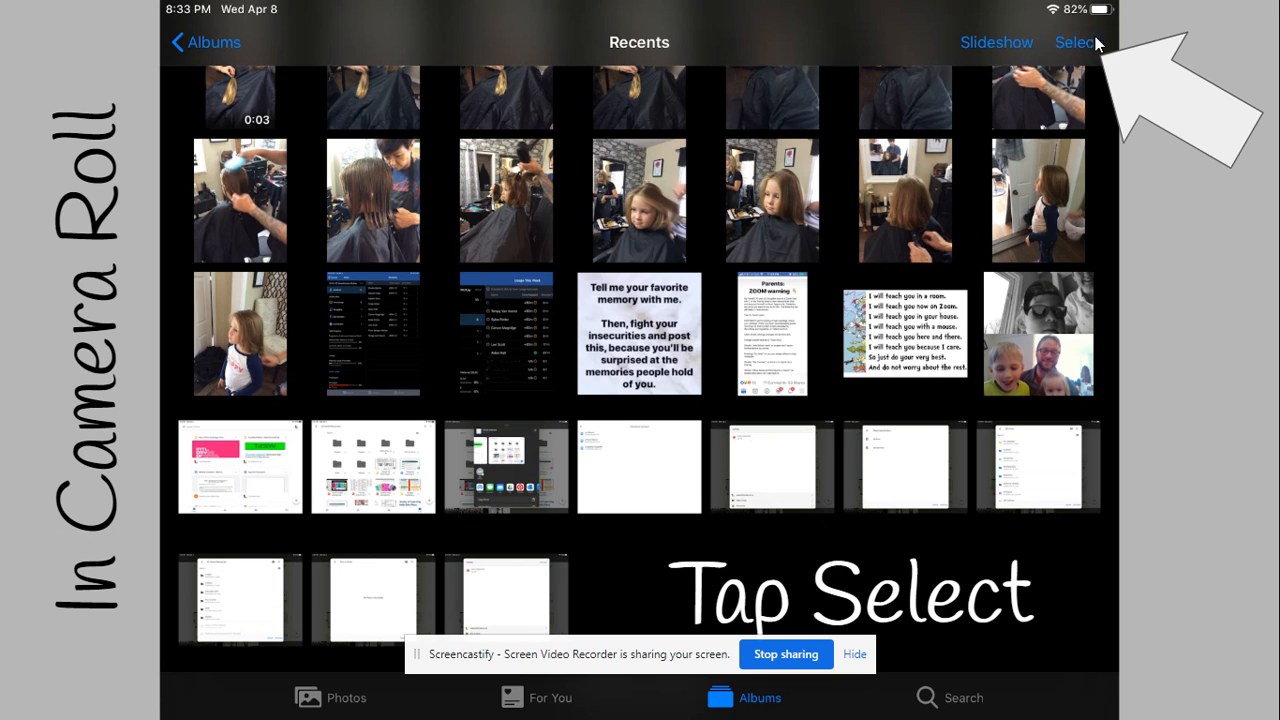
{"action": "left_click", "coordinate": [1078, 42]}
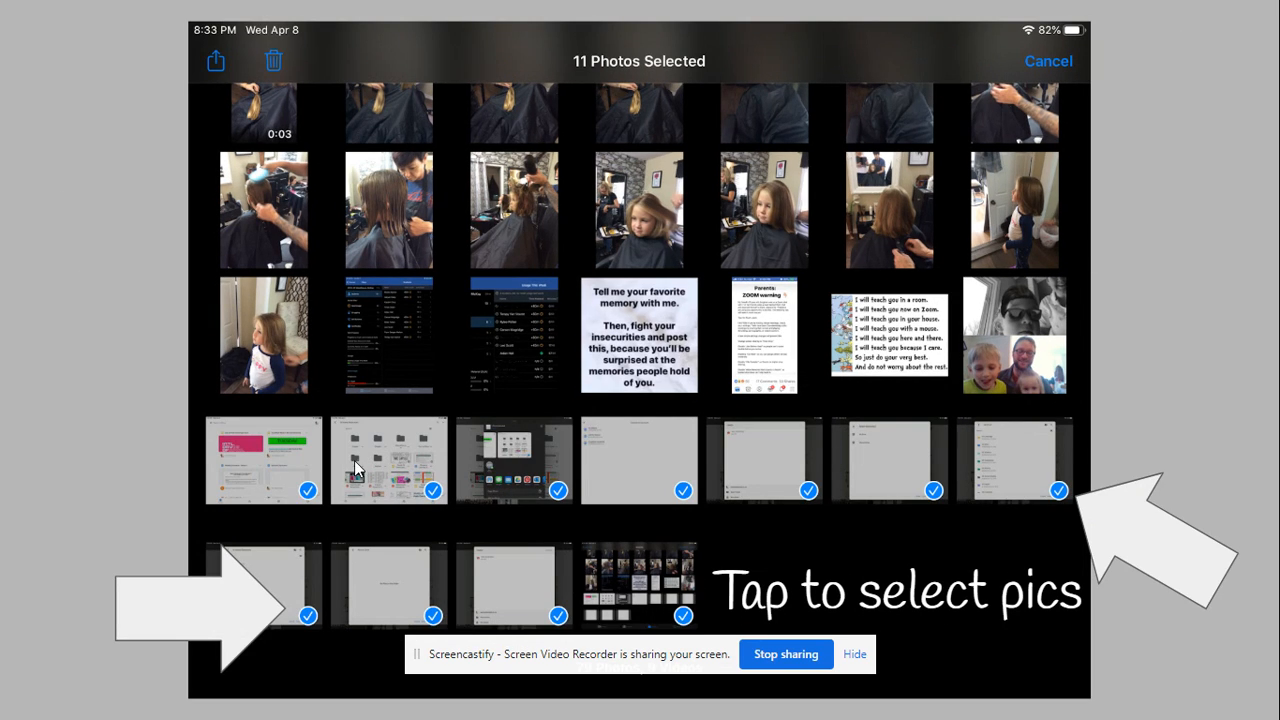
{"action": "mouse_move", "coordinate": [672, 457]}
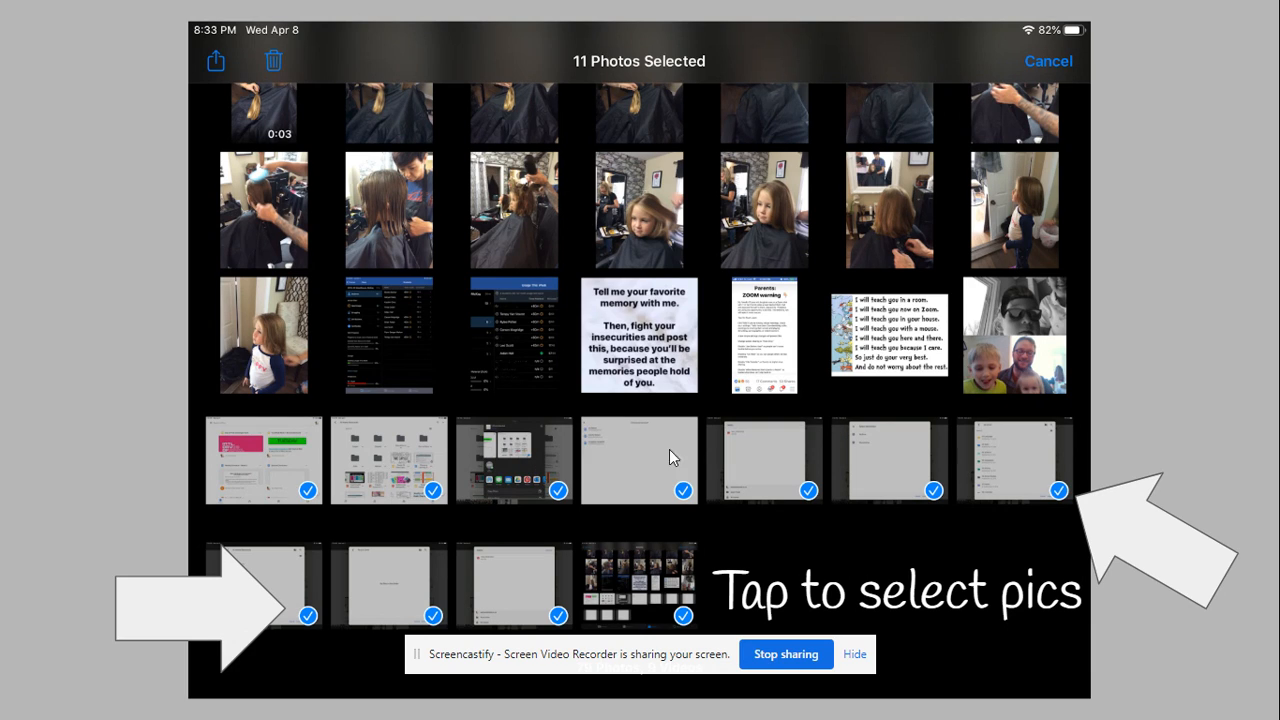
{"action": "mouse_move", "coordinate": [970, 483]}
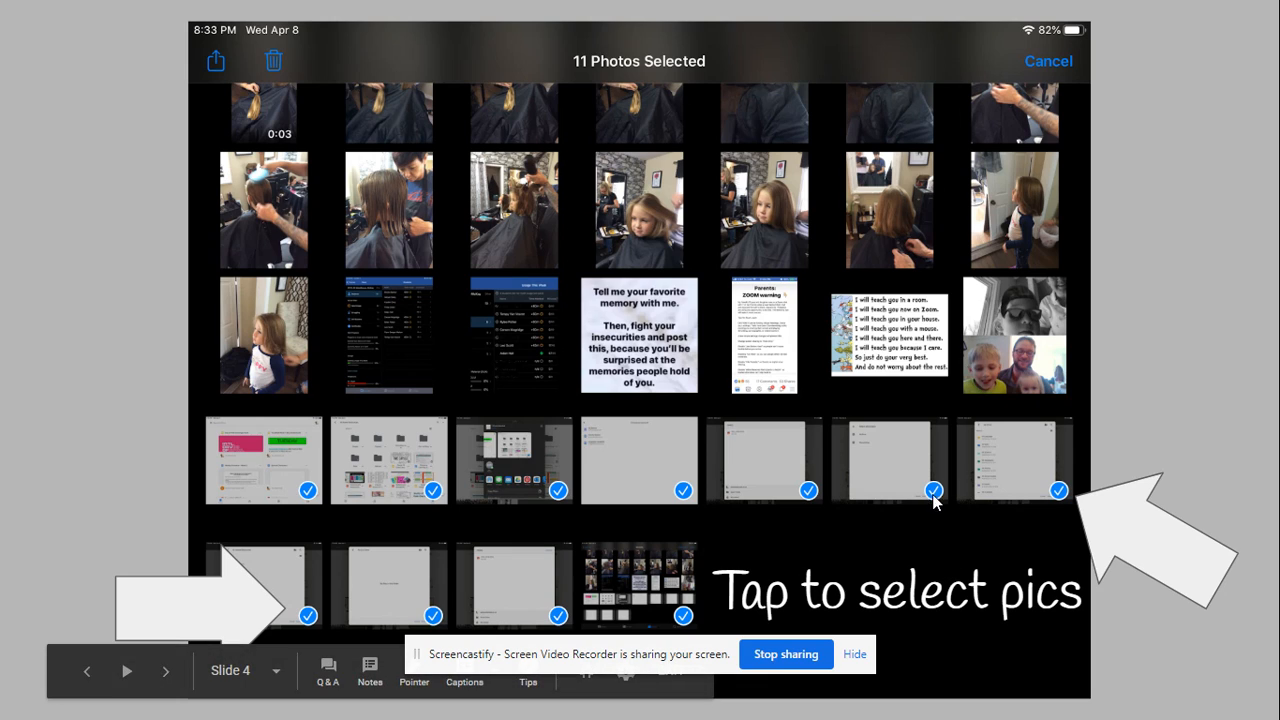
{"action": "mouse_move", "coordinate": [963, 566]}
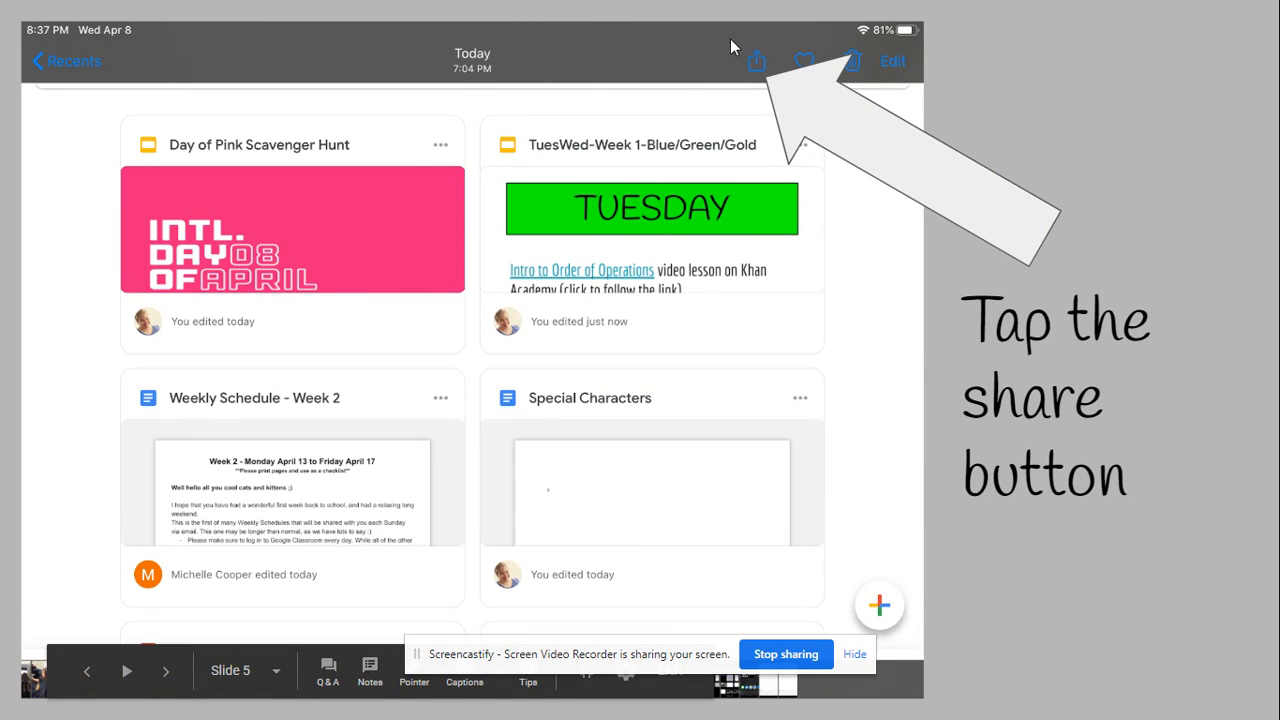
{"action": "mouse_move", "coordinate": [897, 290]}
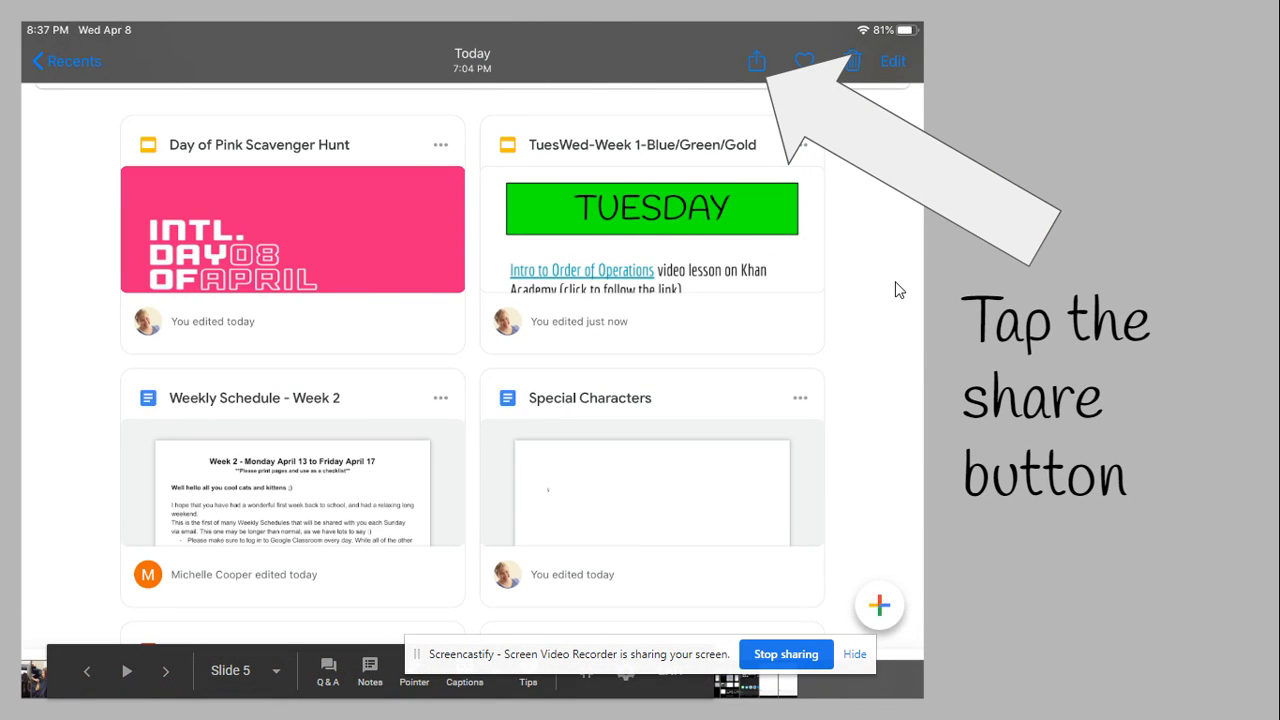
Step: Advance to slide 6, where Drive appears as a share choice
{"action": "left_click", "coordinate": [757, 61]}
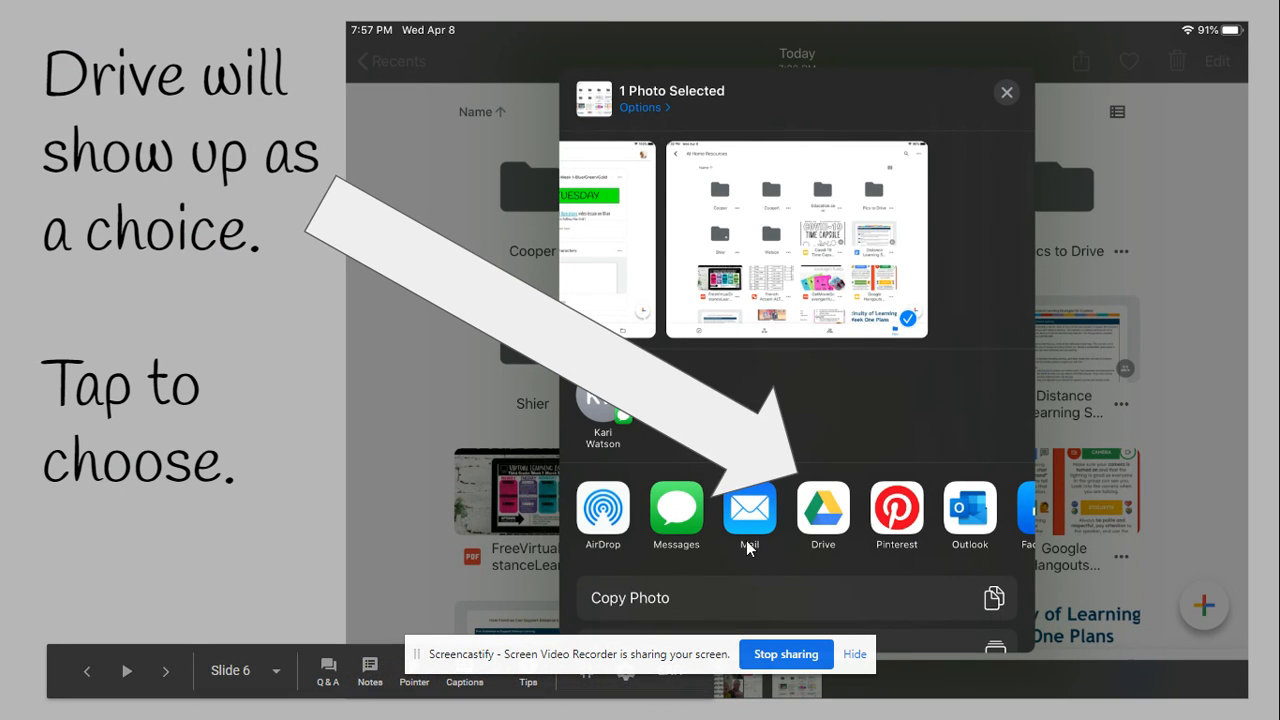
{"action": "mouse_move", "coordinate": [800, 543]}
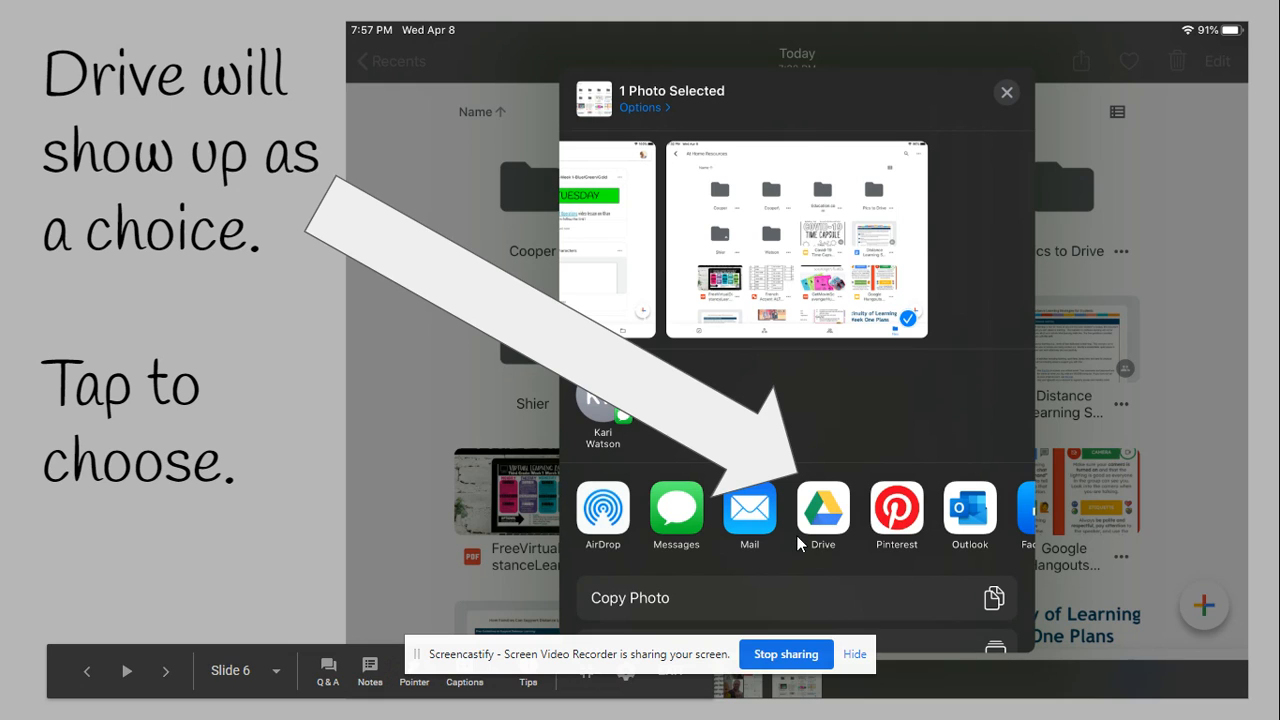
{"action": "mouse_move", "coordinate": [871, 468]}
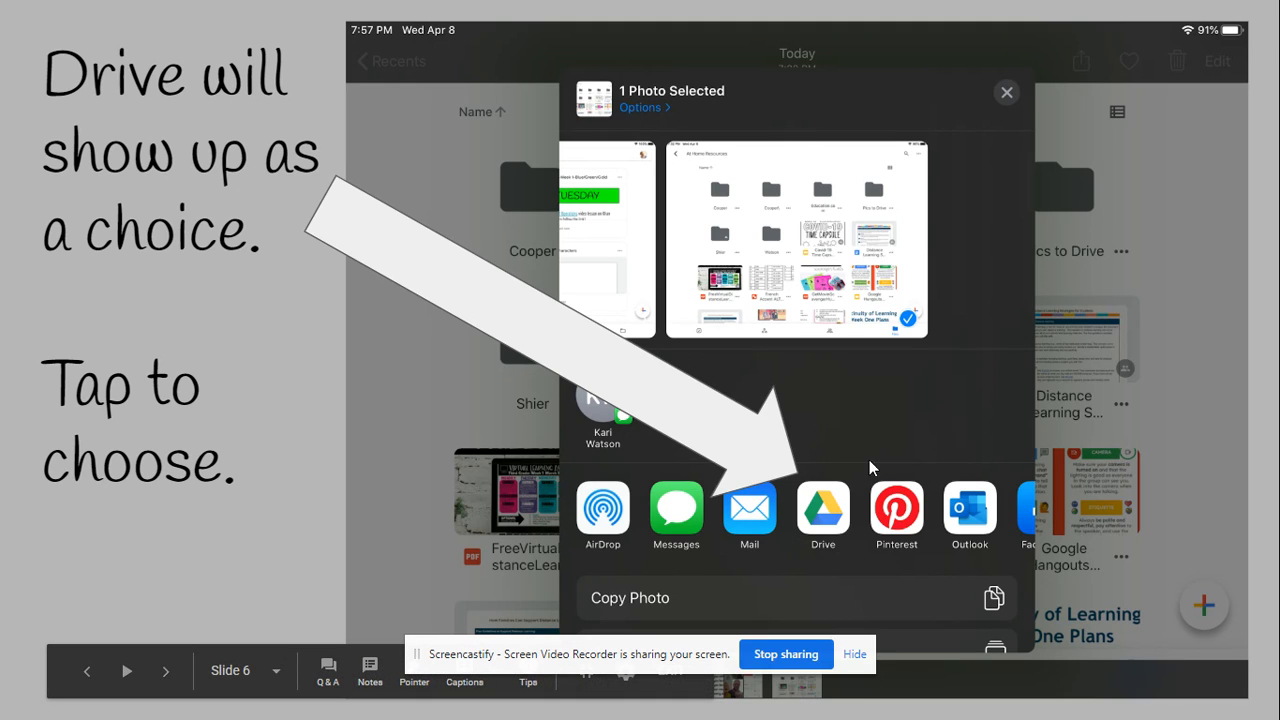
{"action": "mouse_move", "coordinate": [807, 488]}
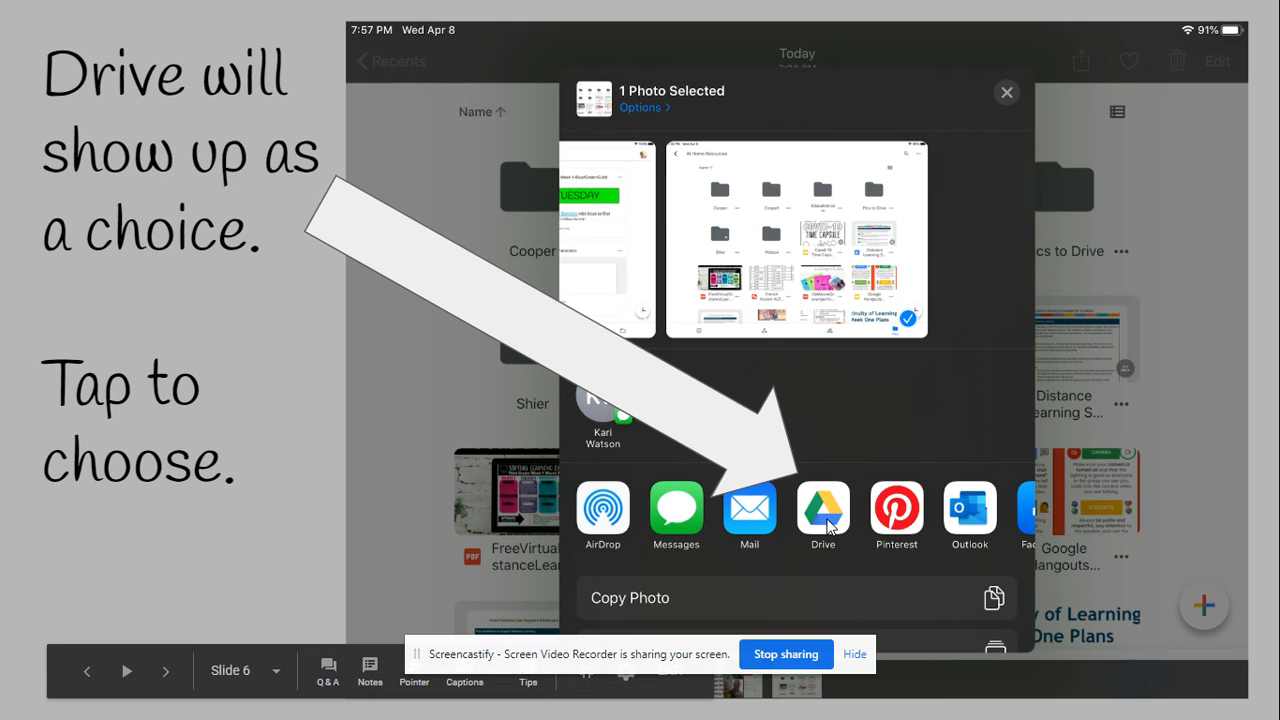
Step: Advance to slide 7 about choosing the SCDSB account
{"action": "left_click", "coordinate": [823, 507]}
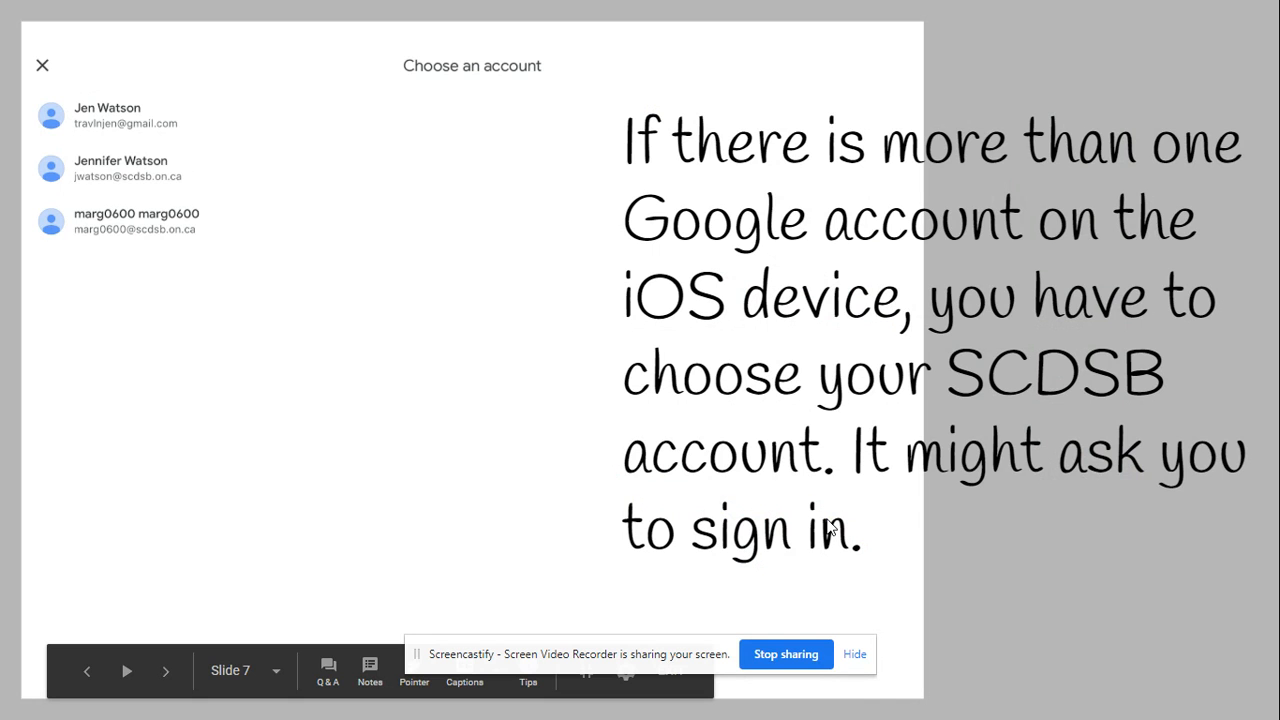
{"action": "mouse_move", "coordinate": [342, 178]}
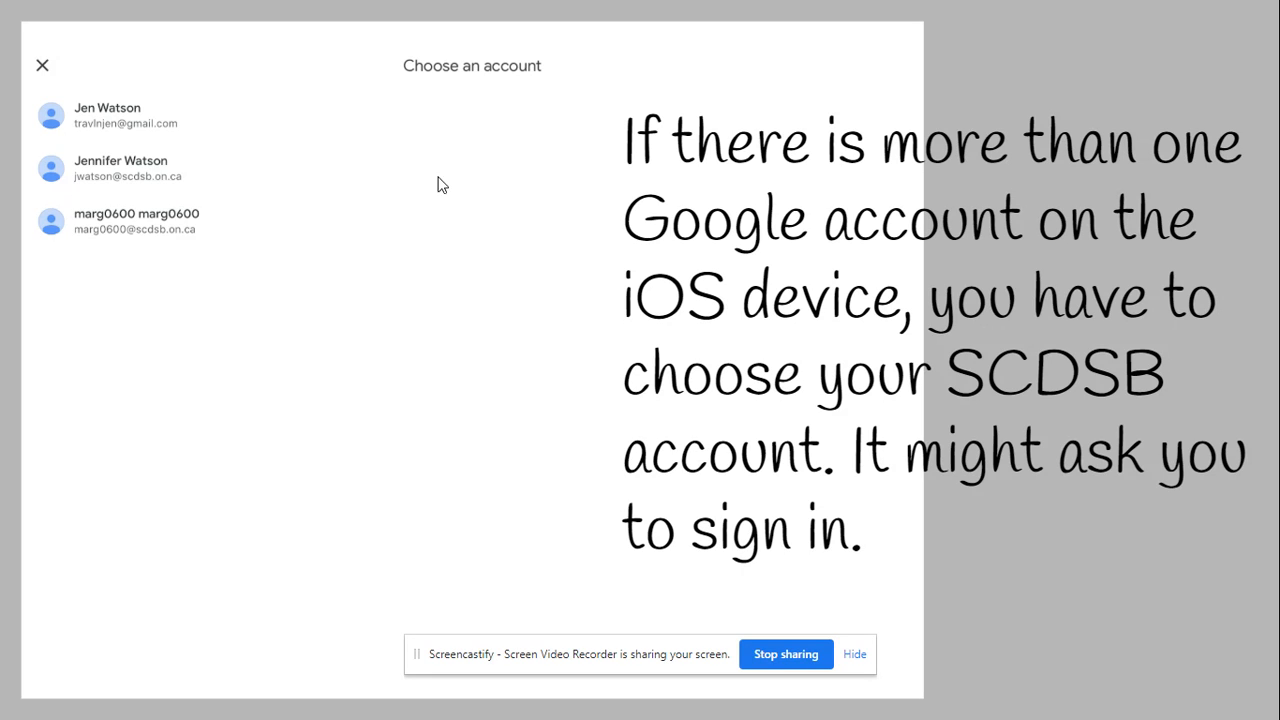
{"action": "mouse_move", "coordinate": [50, 168]}
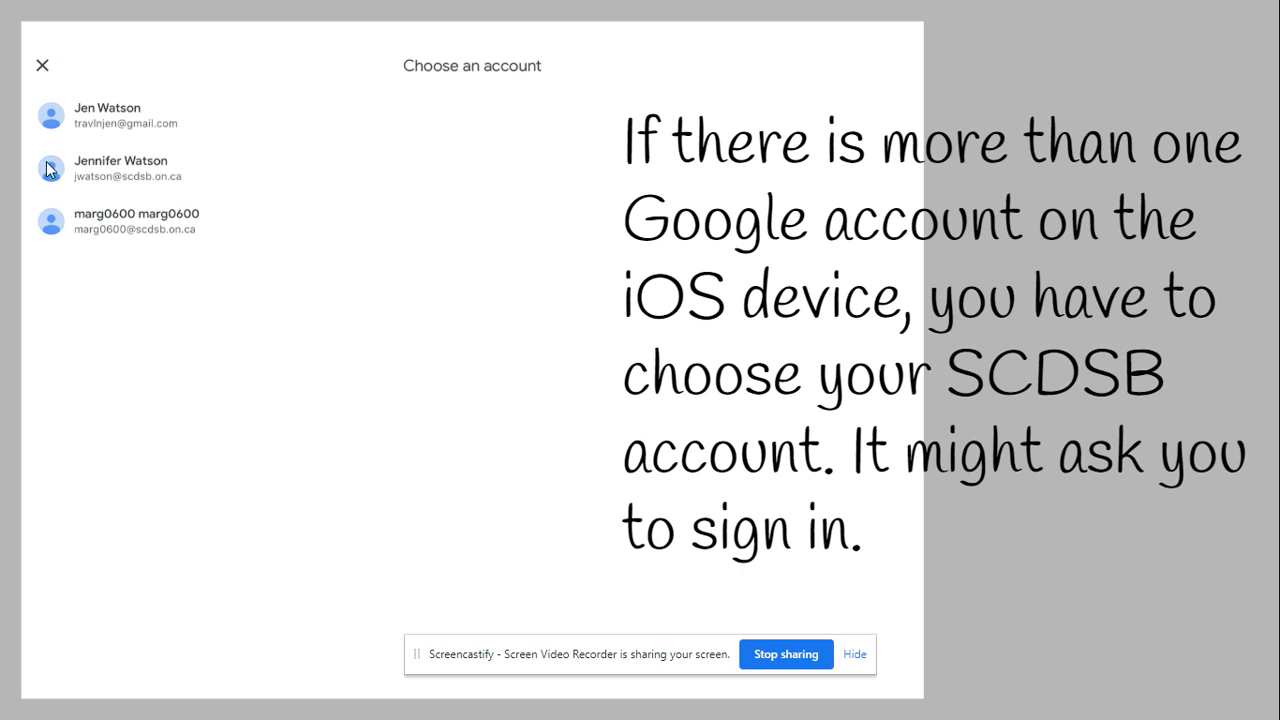
{"action": "mouse_move", "coordinate": [139, 226]}
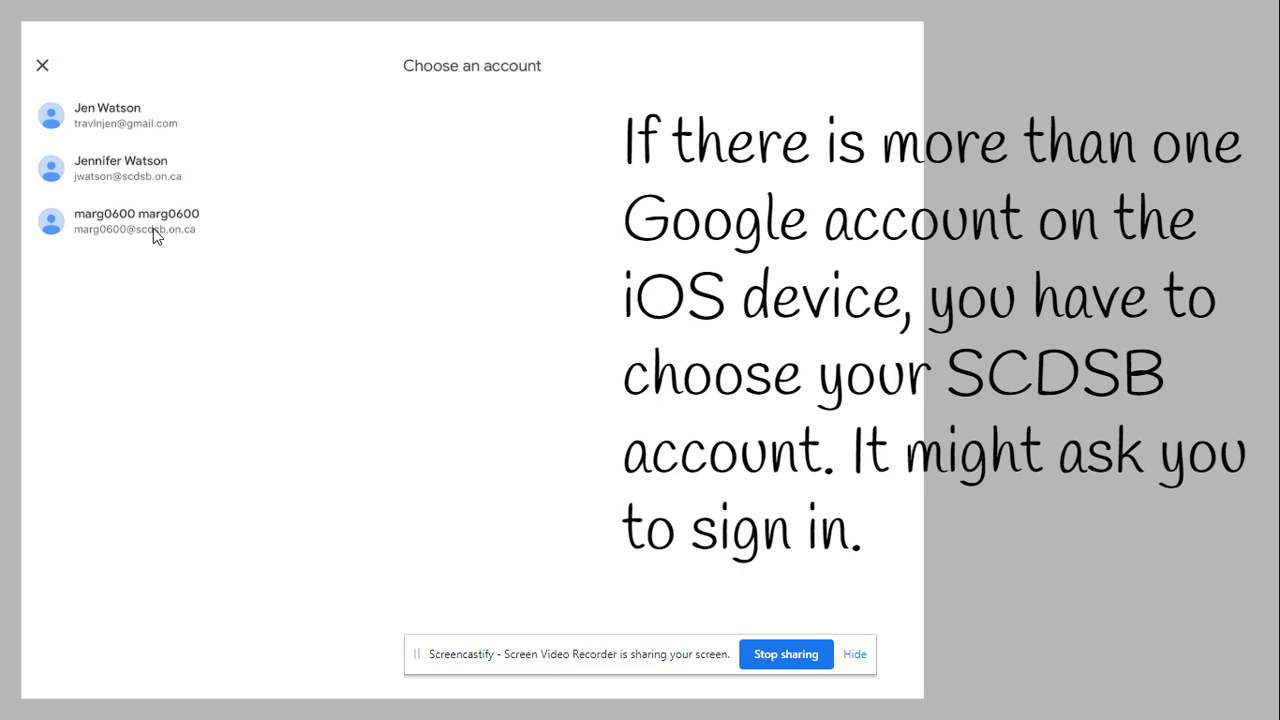
{"action": "mouse_move", "coordinate": [782, 362]}
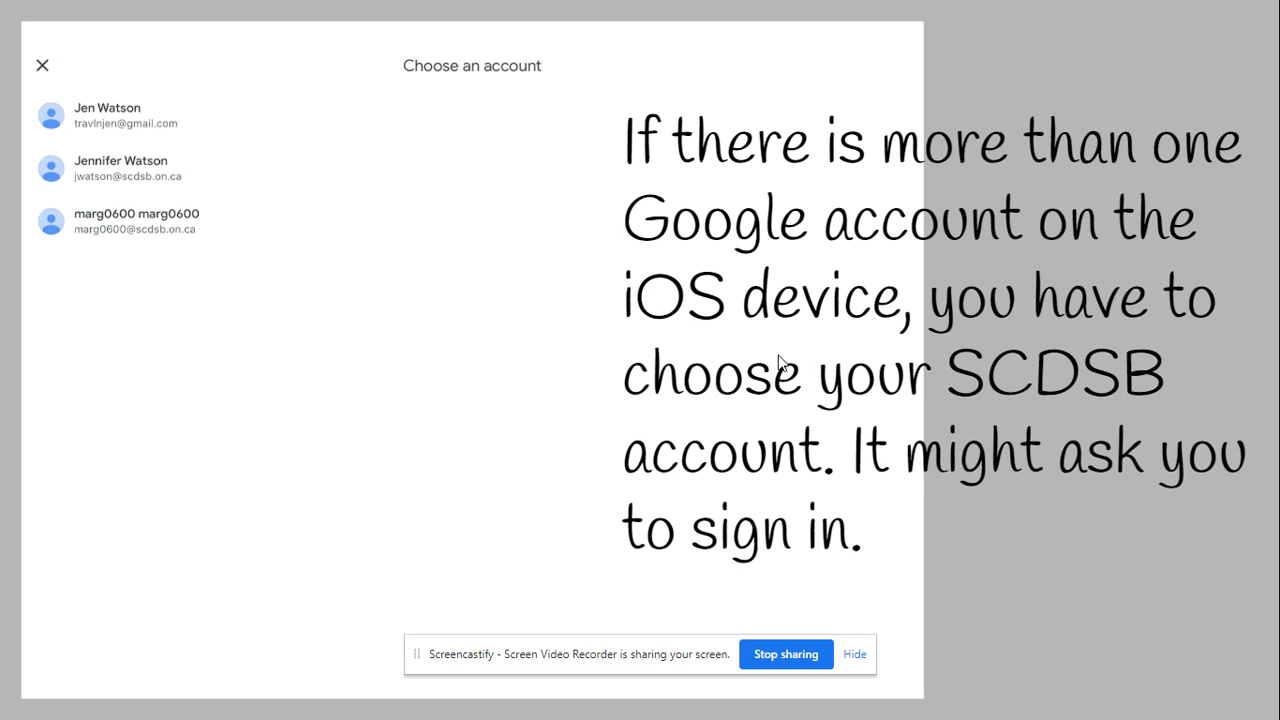
{"action": "mouse_move", "coordinate": [107, 171]}
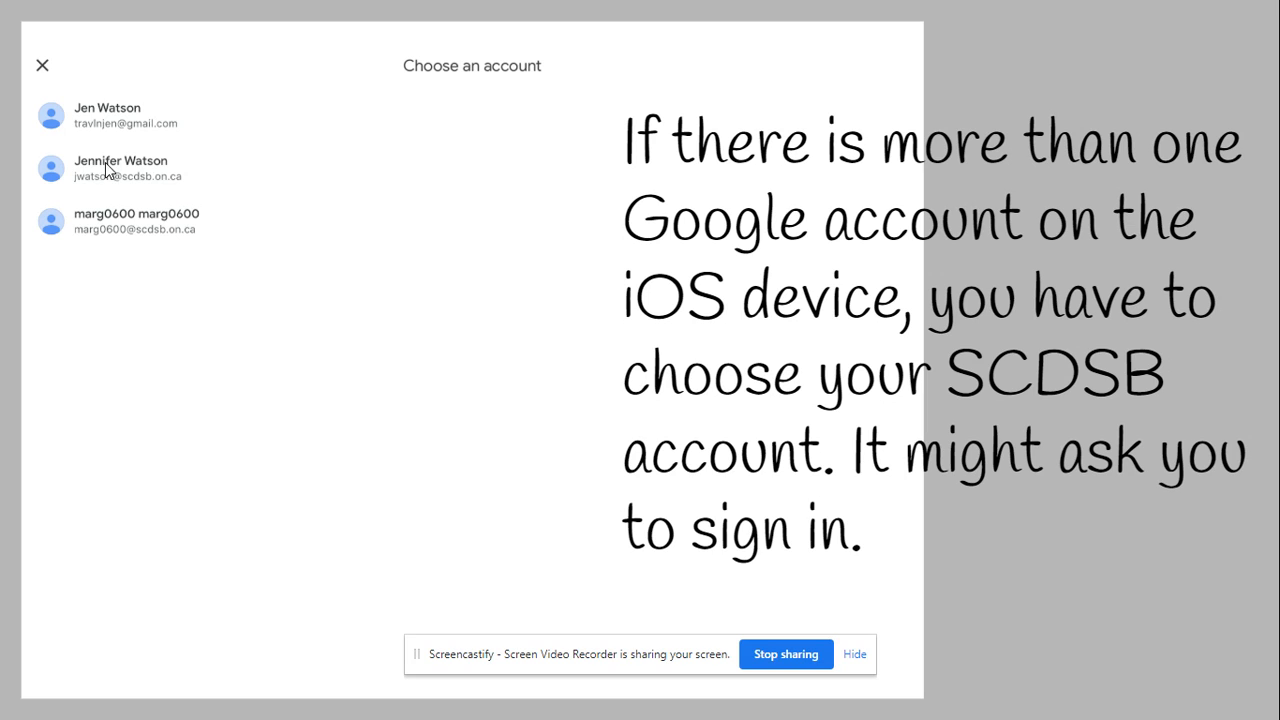
{"action": "mouse_move", "coordinate": [489, 382]}
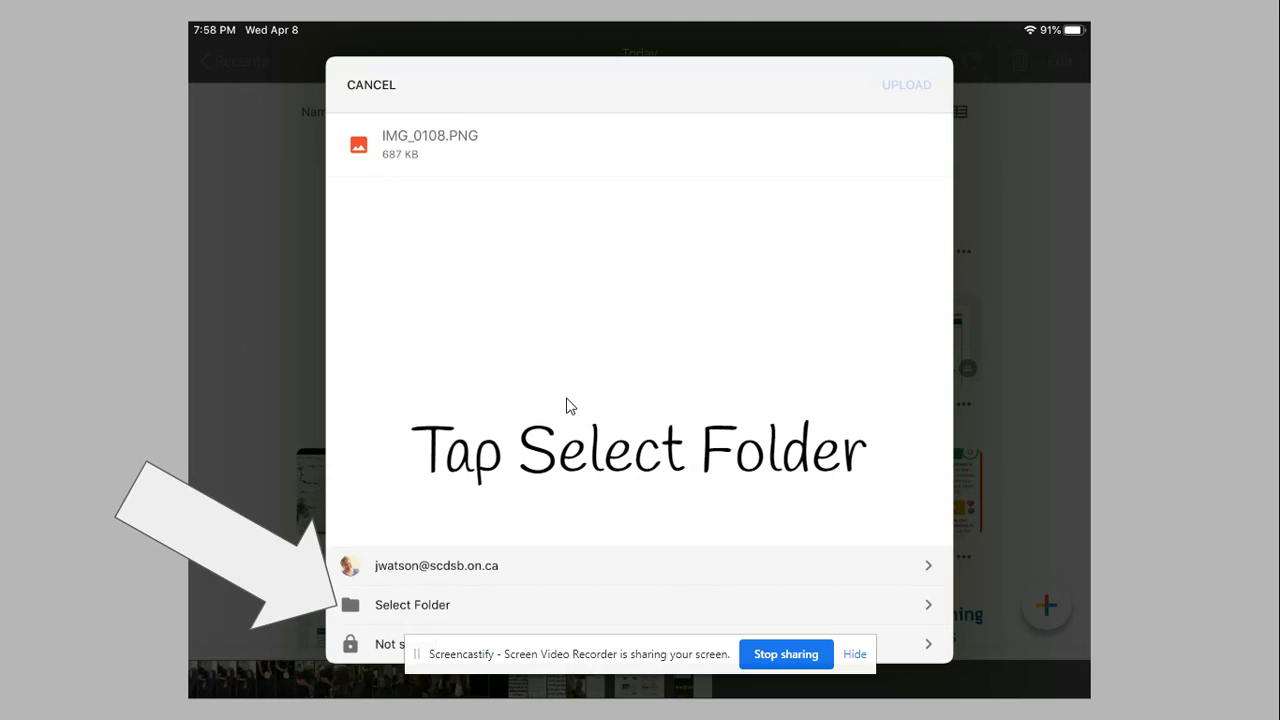
{"action": "mouse_move", "coordinate": [615, 372]}
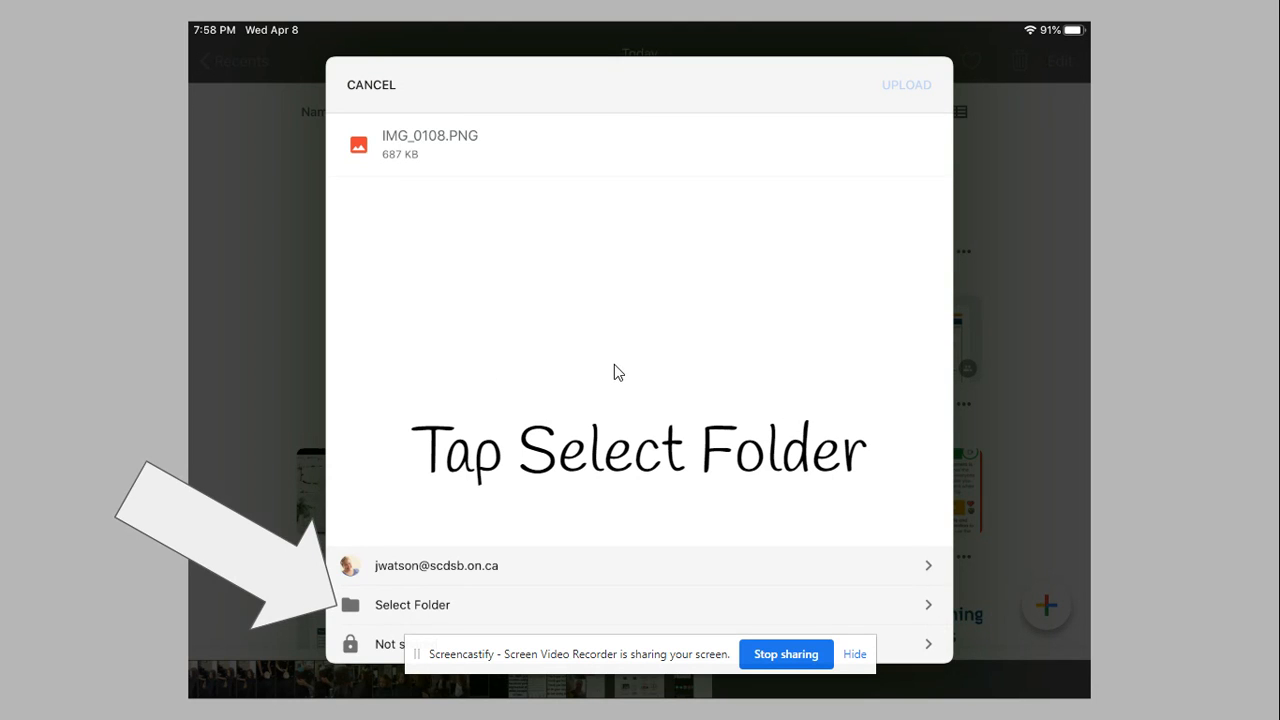
{"action": "mouse_move", "coordinate": [880, 110]}
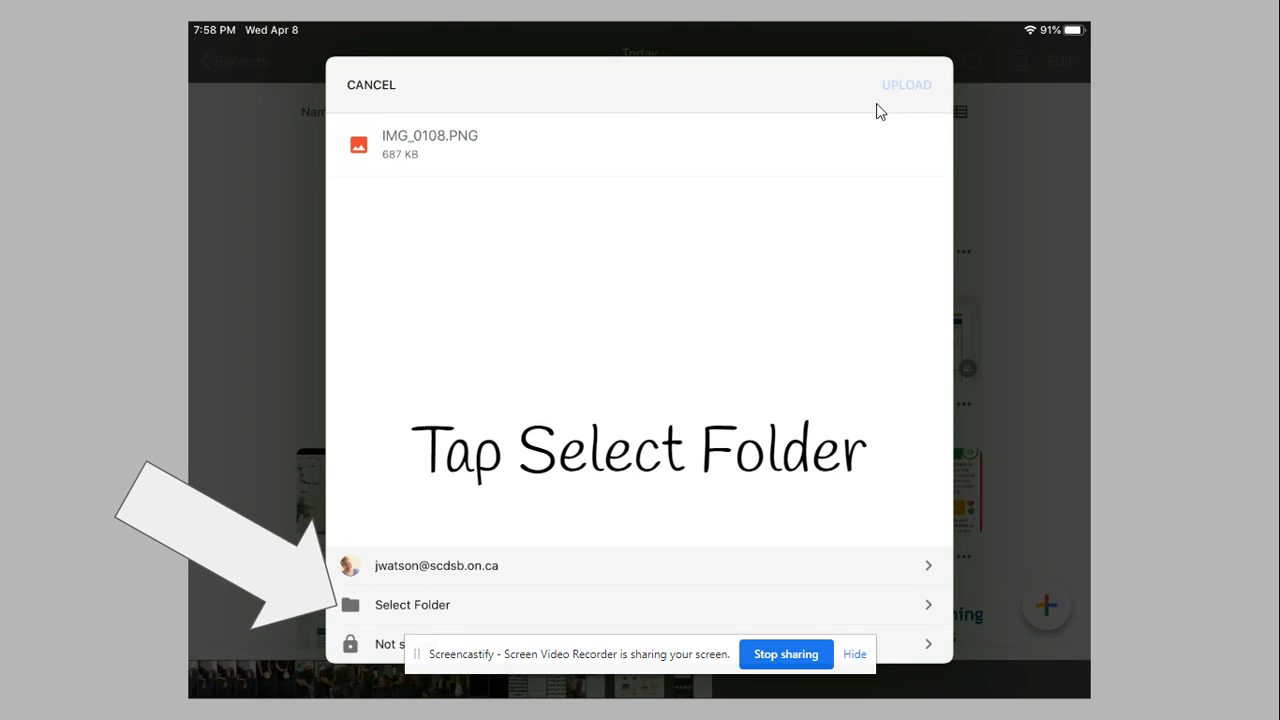
{"action": "mouse_move", "coordinate": [737, 279]}
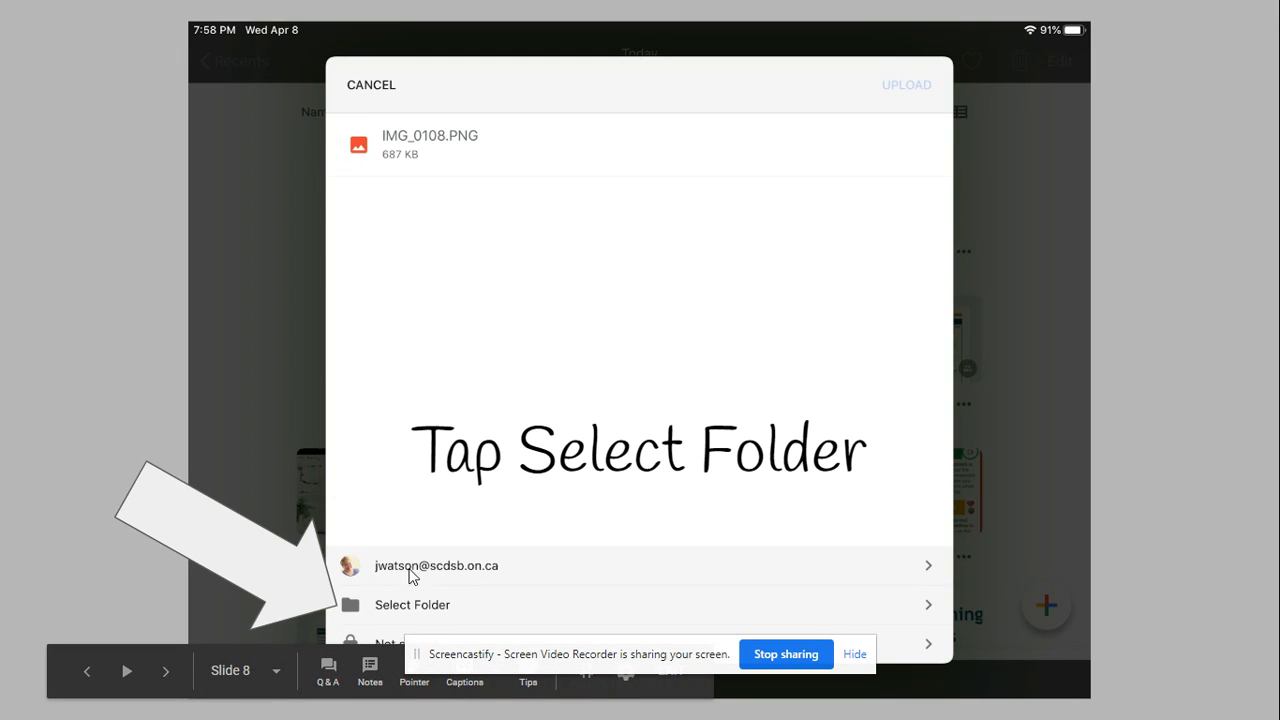
{"action": "mouse_move", "coordinate": [355, 614]}
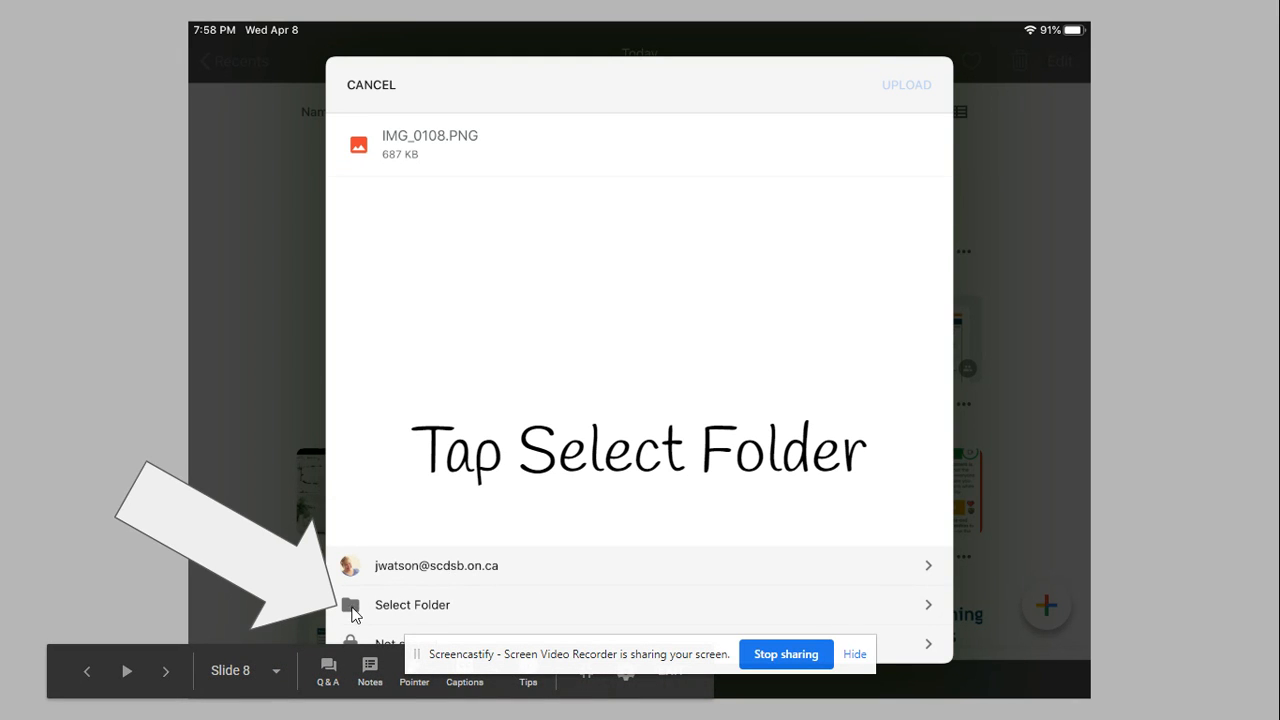
{"action": "mouse_move", "coordinate": [407, 615]}
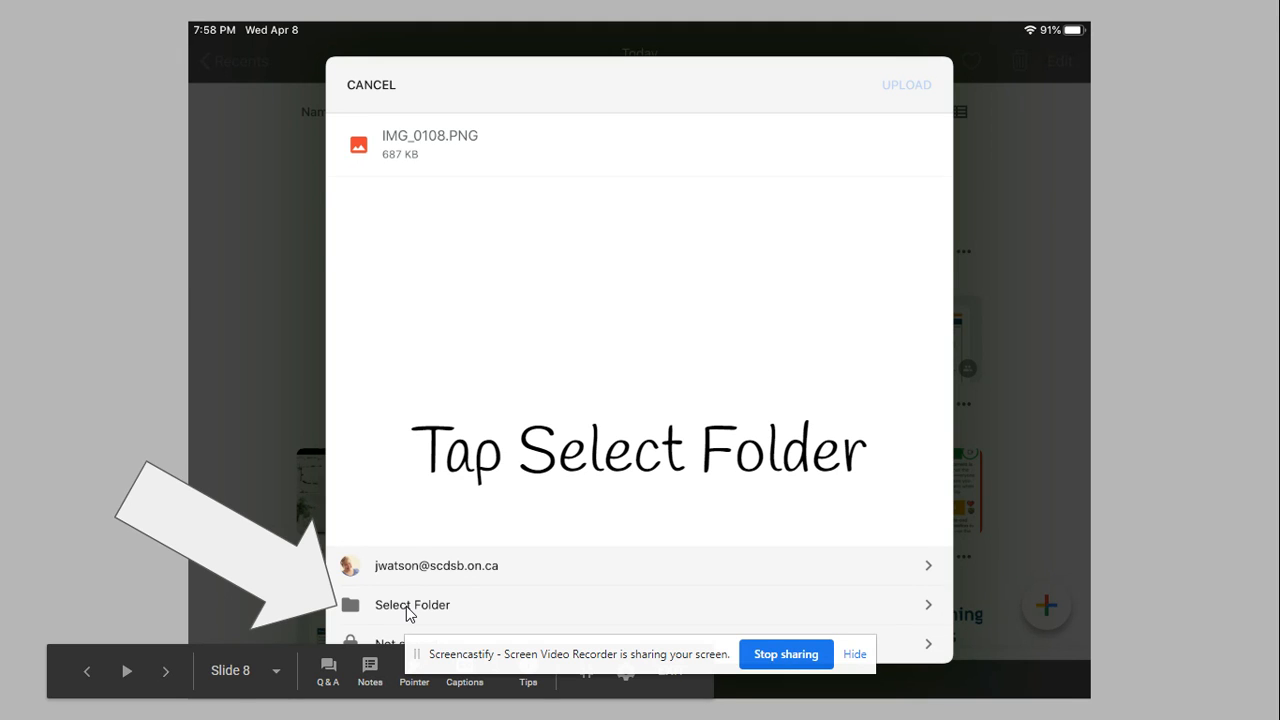
Step: Advance past the 'Tap to select My Drive' slide to 'Decide where you are going to drop the pics'
{"action": "left_click", "coordinate": [412, 604]}
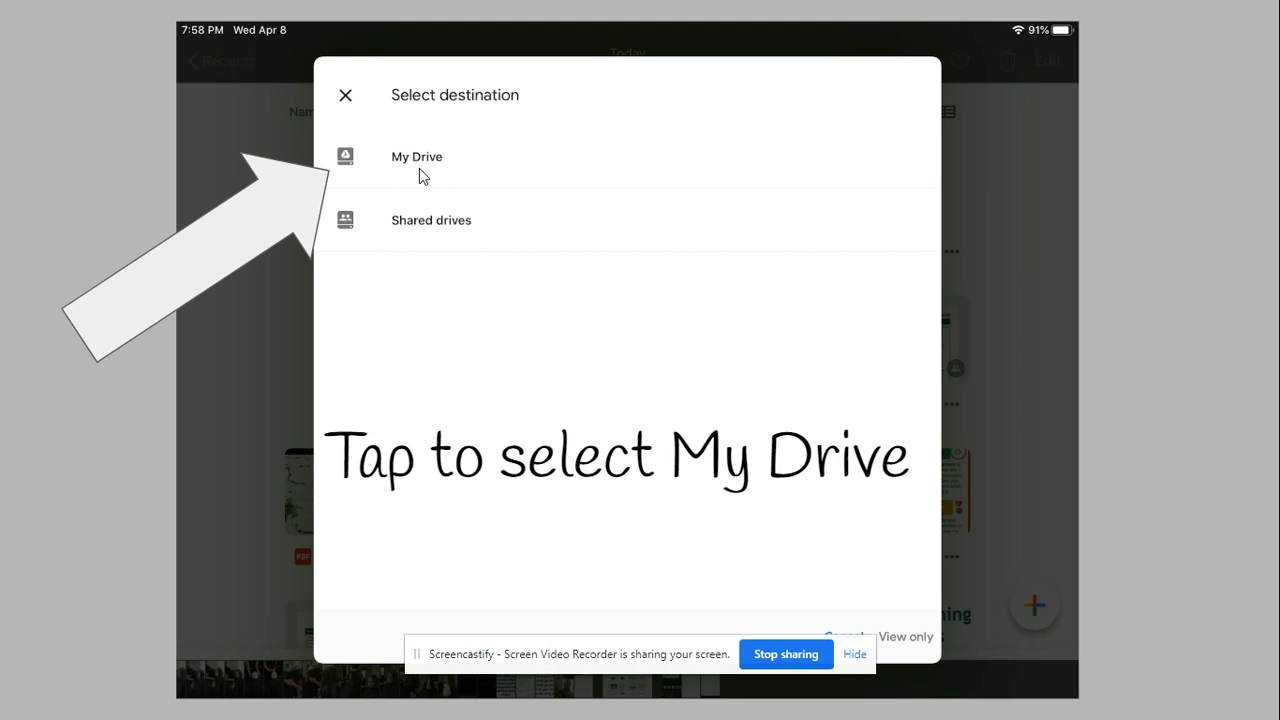
{"action": "mouse_move", "coordinate": [399, 165]}
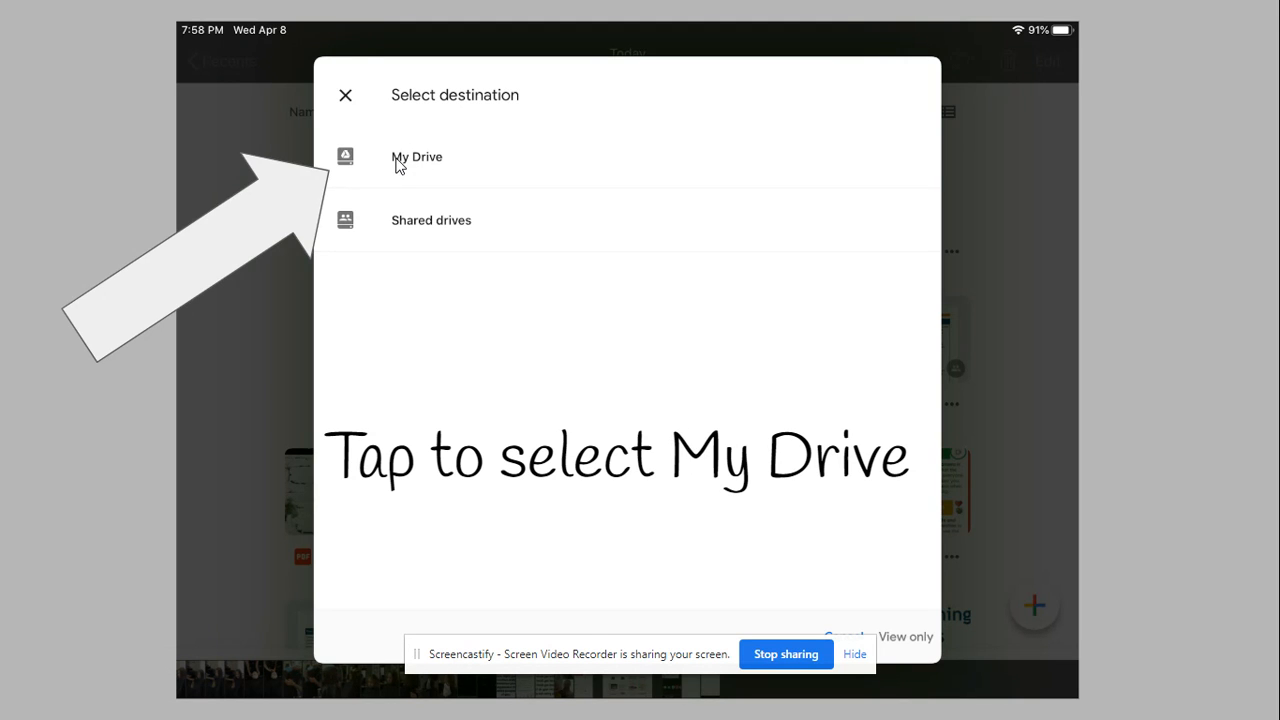
{"action": "left_click", "coordinate": [416, 157]}
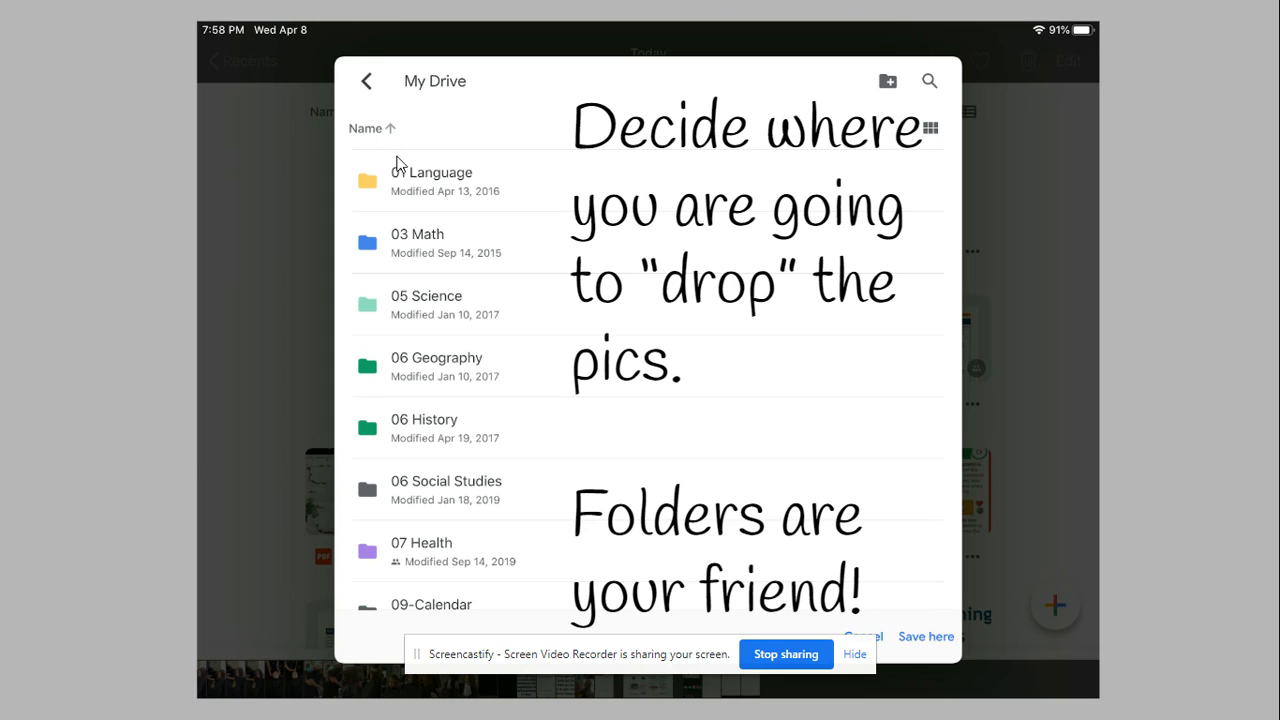
{"action": "mouse_move", "coordinate": [477, 485]}
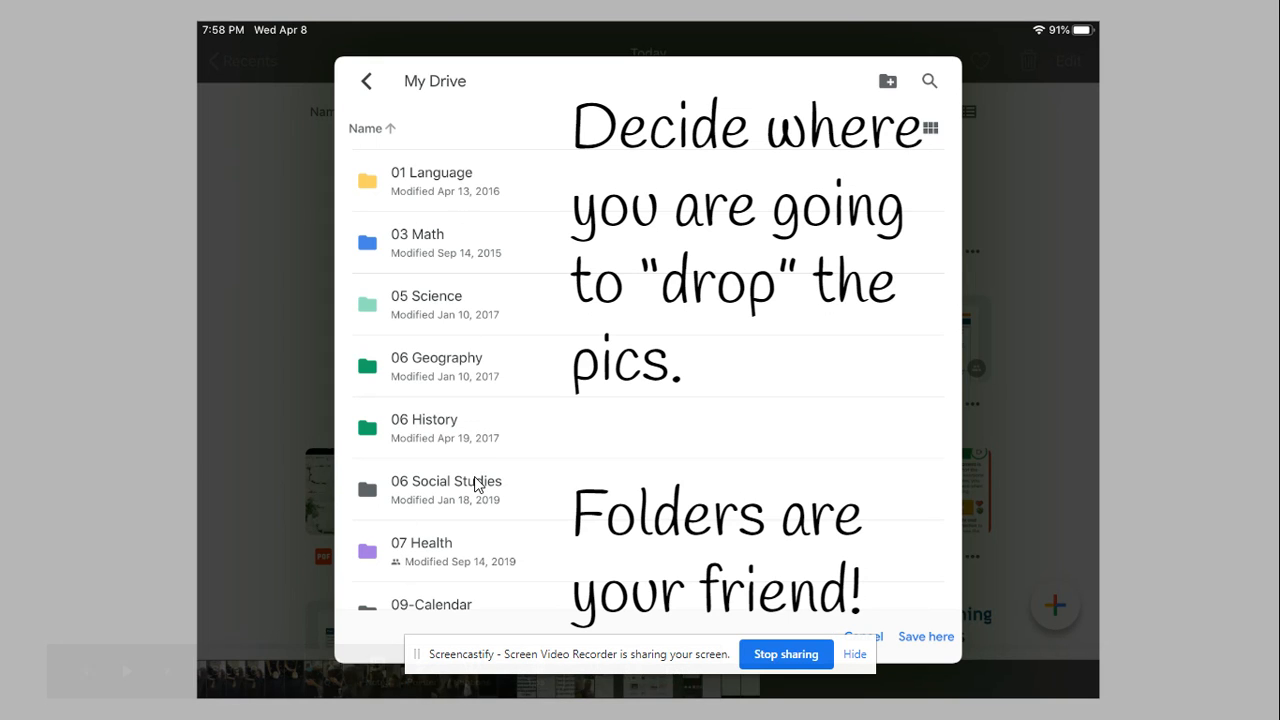
{"action": "mouse_move", "coordinate": [453, 182]}
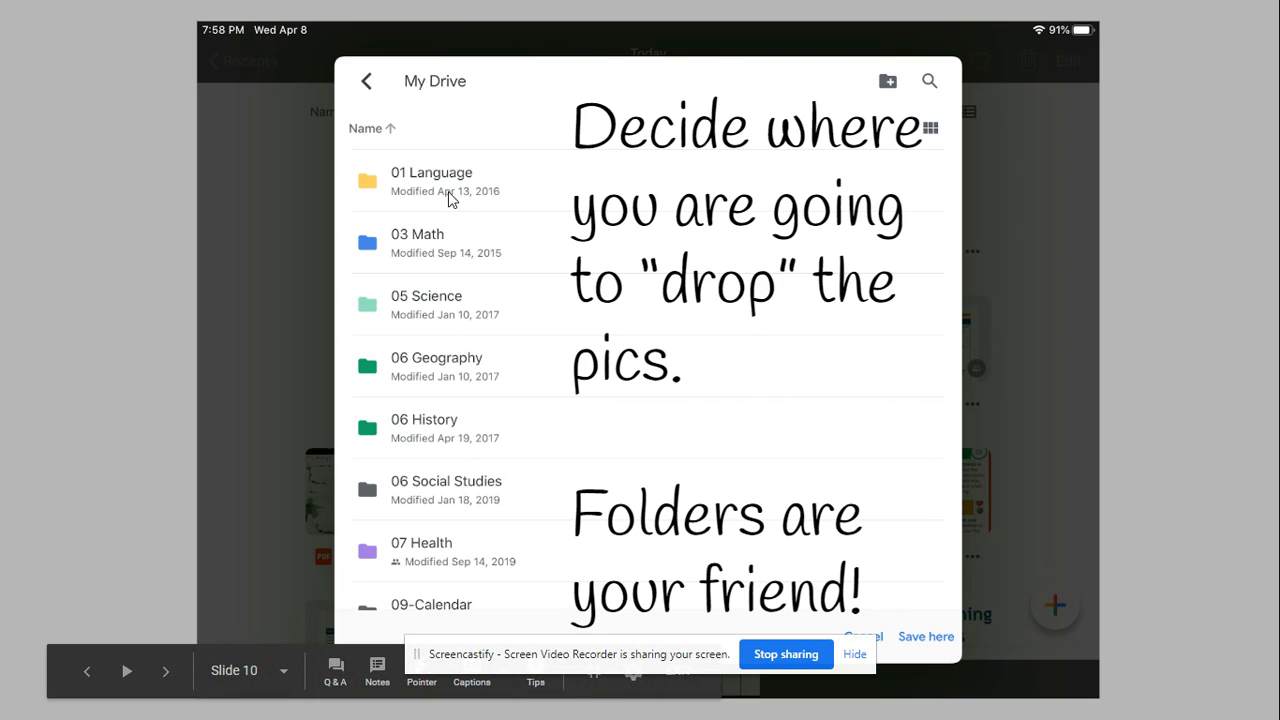
{"action": "mouse_move", "coordinate": [445, 546]}
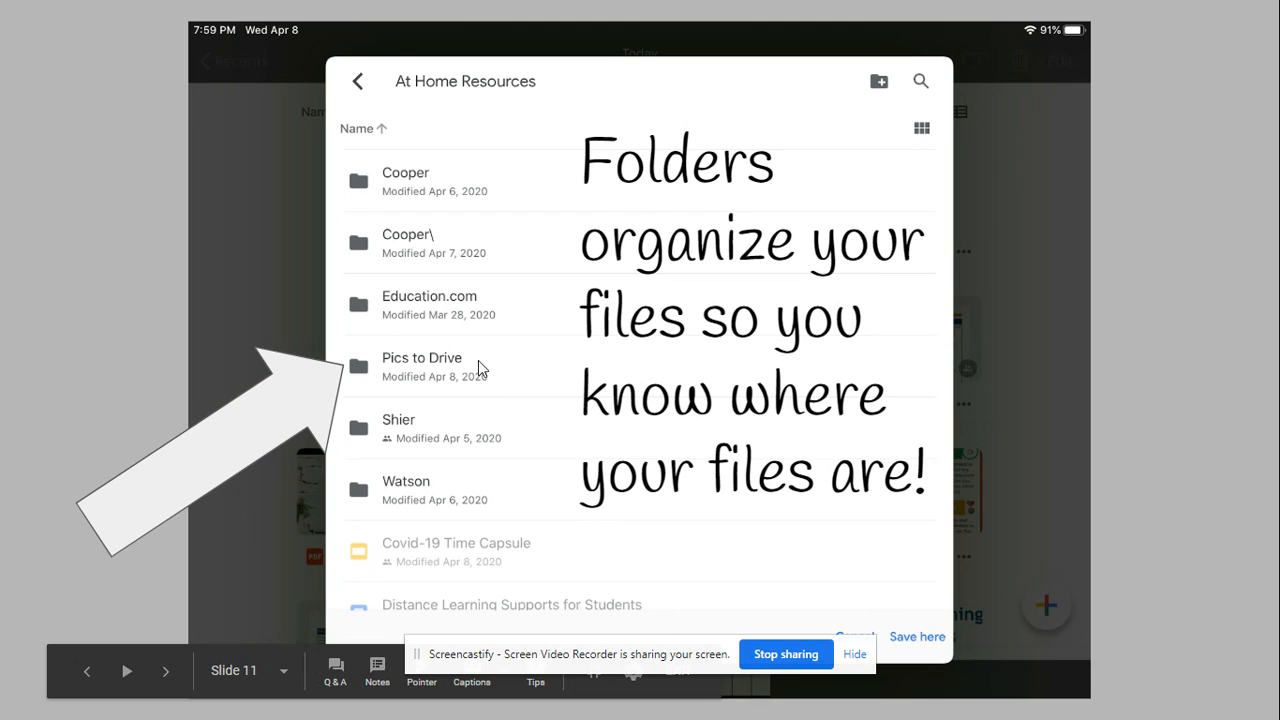
{"action": "mouse_move", "coordinate": [505, 75]}
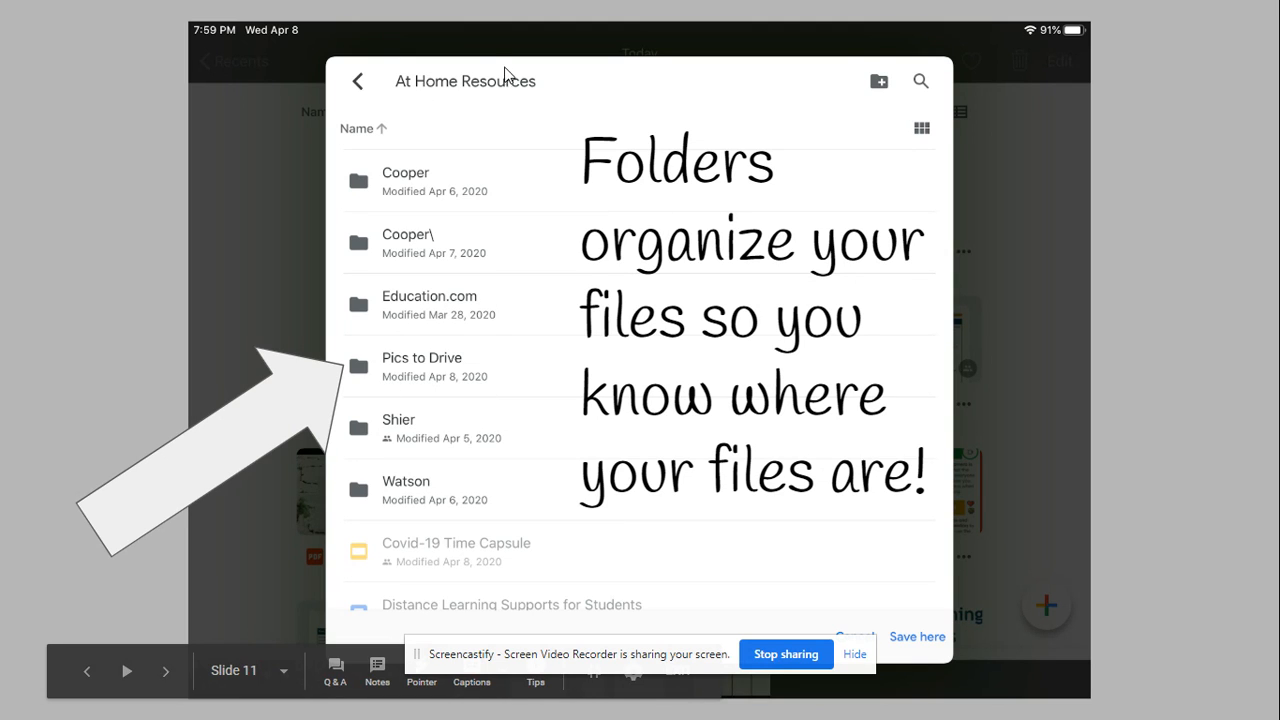
{"action": "mouse_move", "coordinate": [420, 393]}
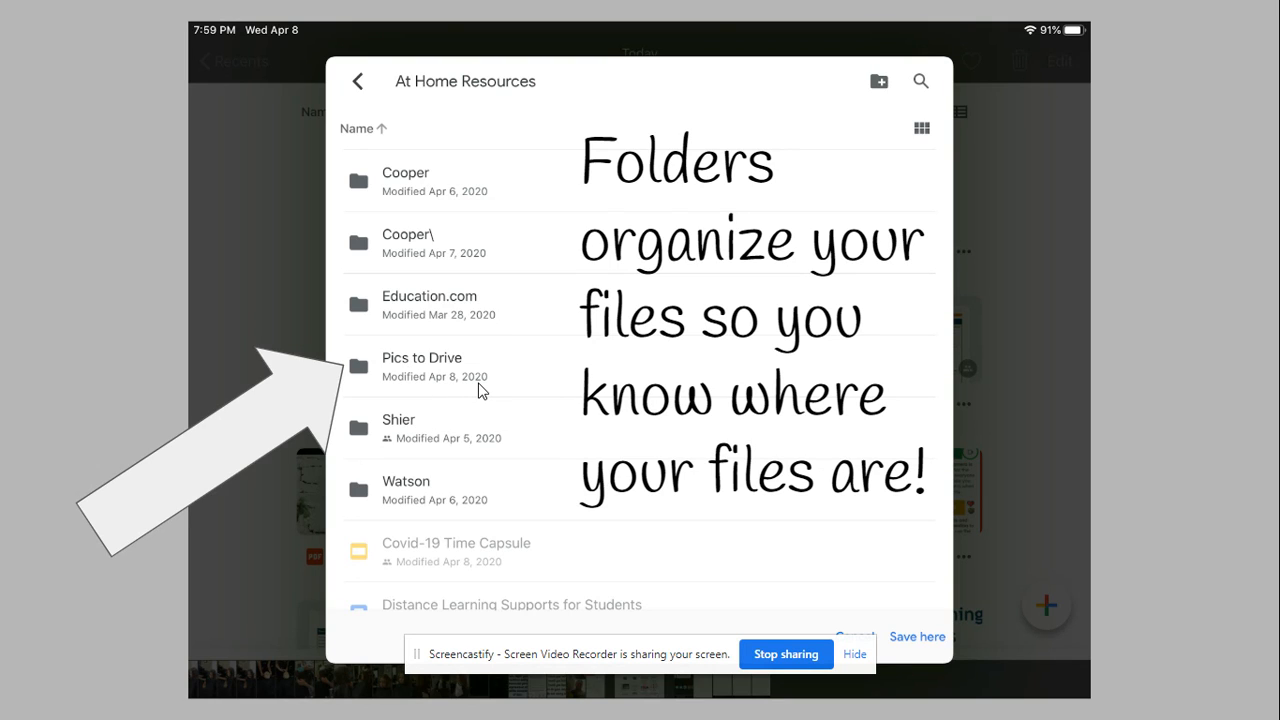
{"action": "mouse_move", "coordinate": [875, 328]}
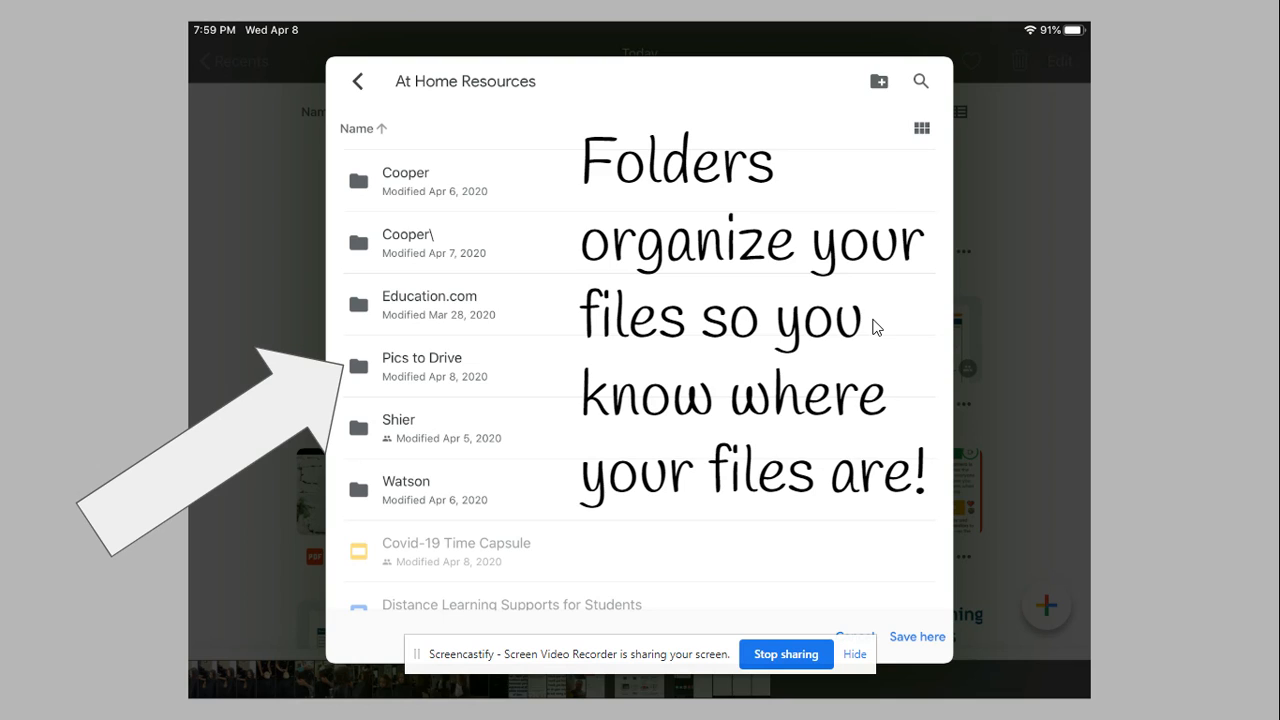
{"action": "mouse_move", "coordinate": [877, 327]}
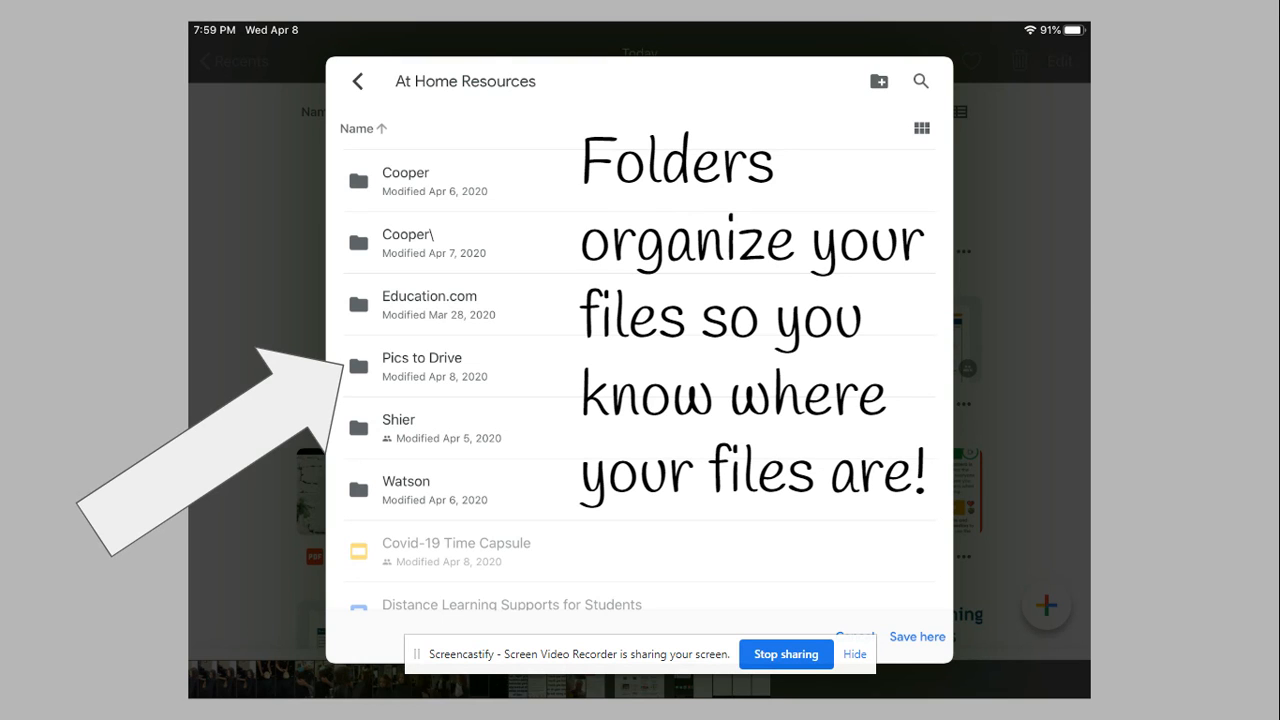
Step: Advance to the empty Pics to Drive folder slide instructing viewers to tap Save here
{"action": "left_click", "coordinate": [422, 357]}
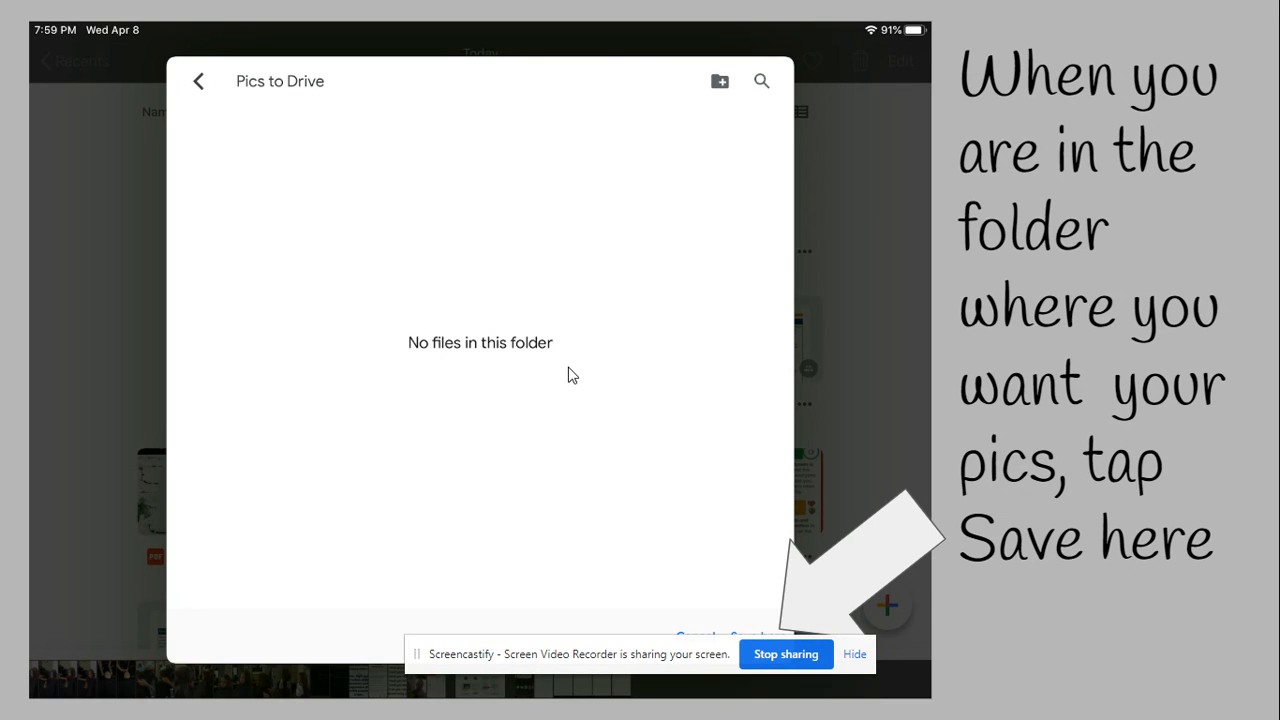
{"action": "mouse_move", "coordinate": [560, 243]}
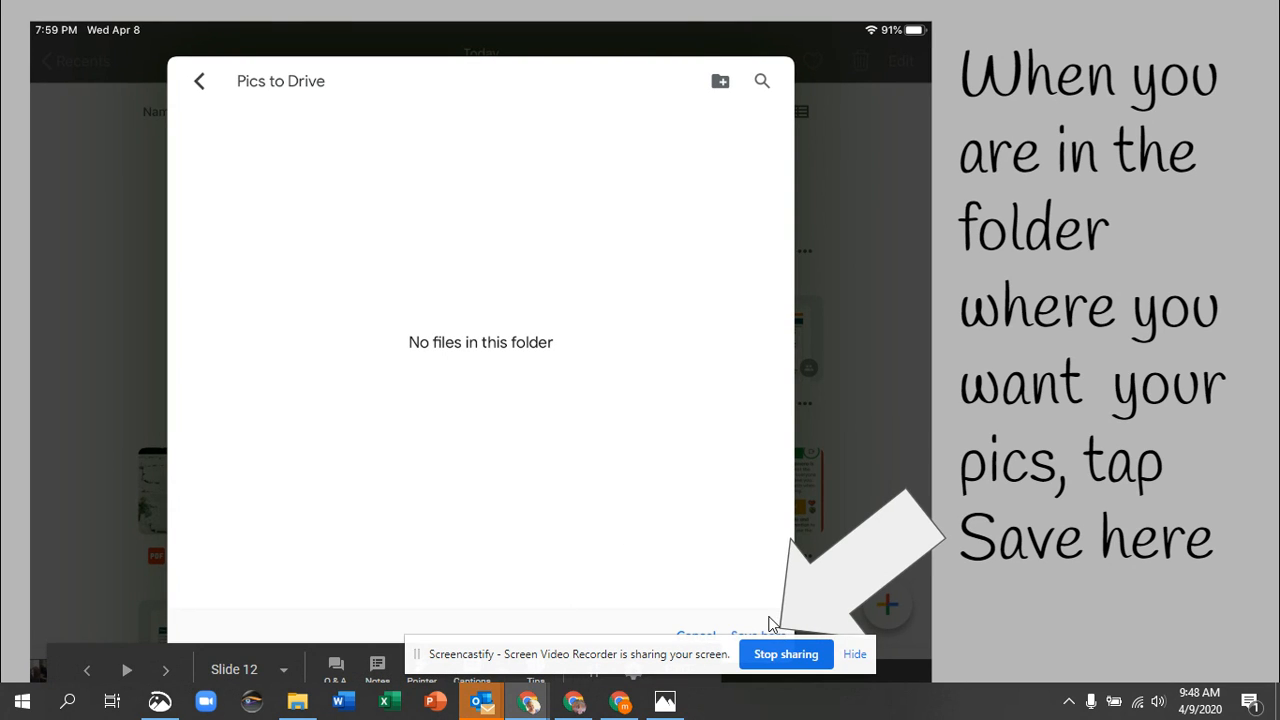
{"action": "mouse_move", "coordinate": [533, 273]}
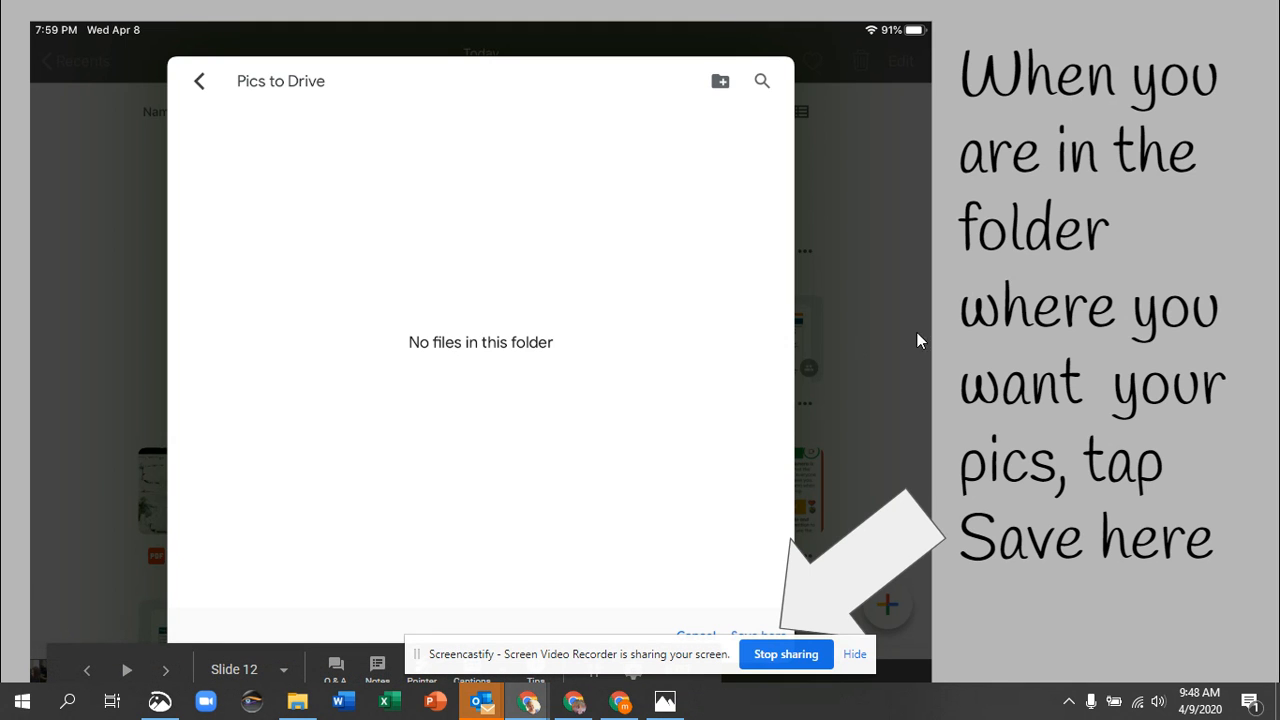
{"action": "mouse_move", "coordinate": [1060, 347]}
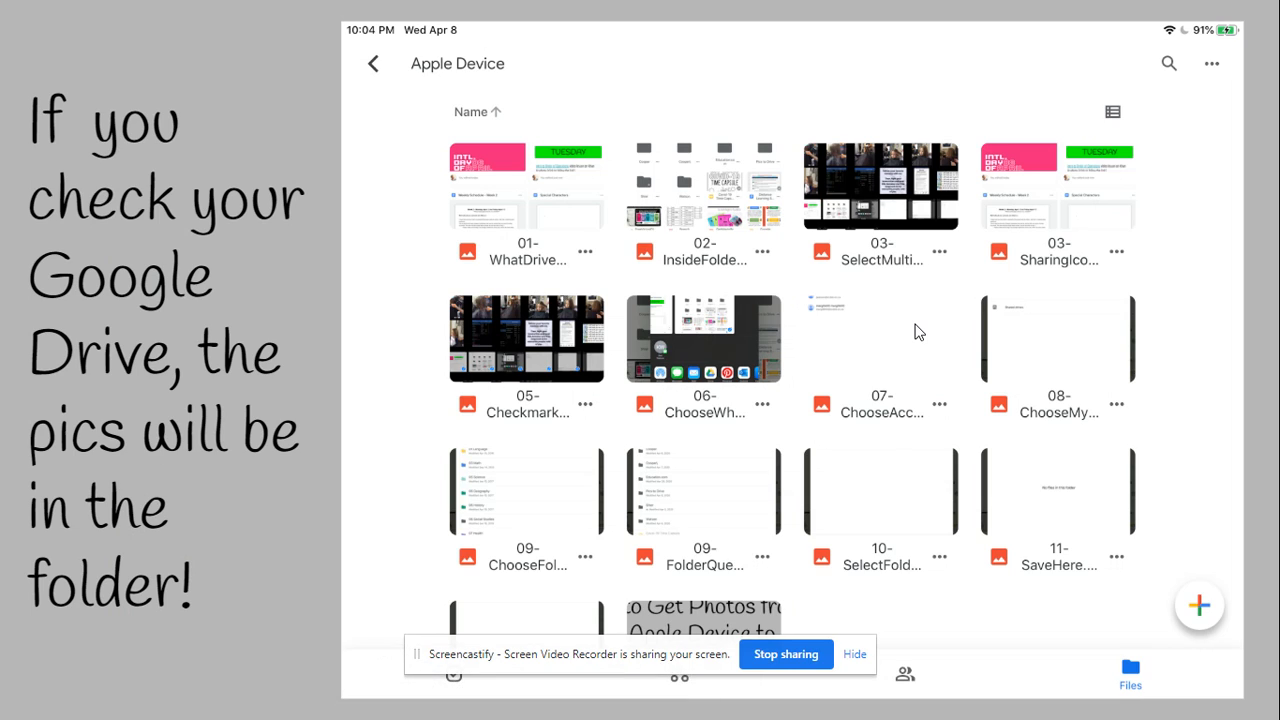
{"action": "mouse_move", "coordinate": [940, 407]}
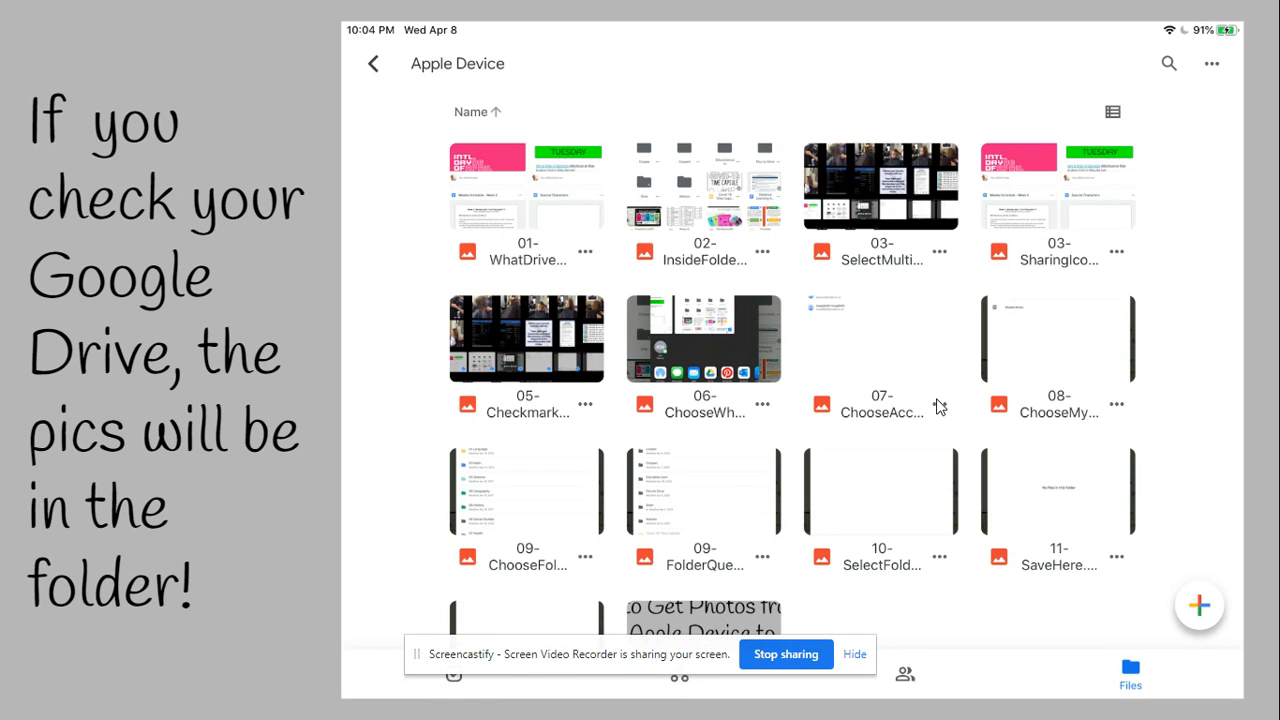
{"action": "mouse_move", "coordinate": [932, 388]}
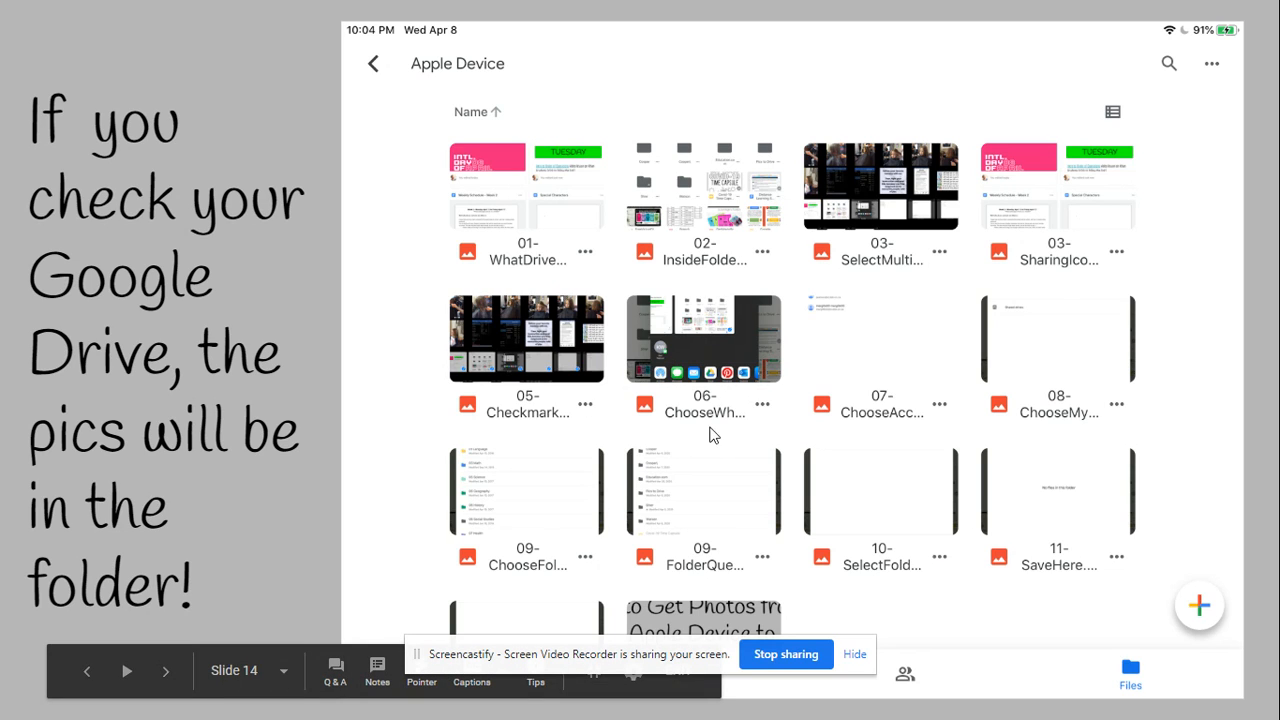
{"action": "mouse_move", "coordinate": [720, 452]}
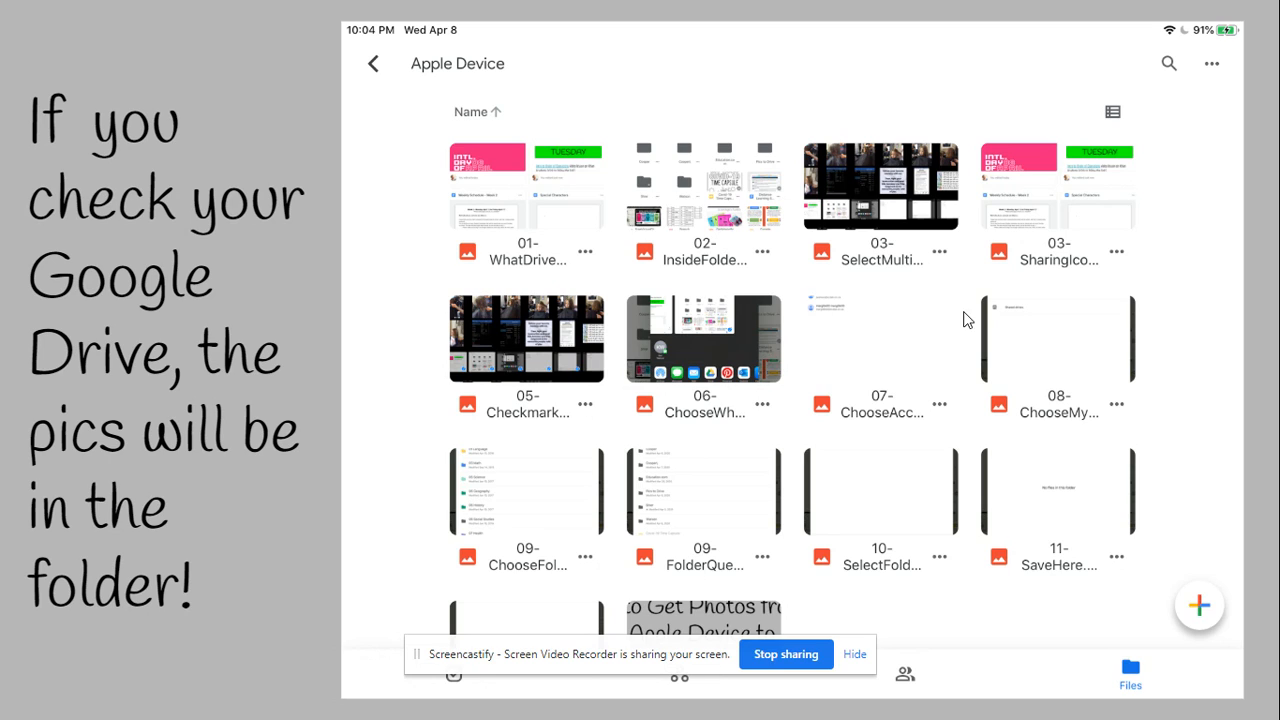
{"action": "mouse_move", "coordinate": [951, 331]}
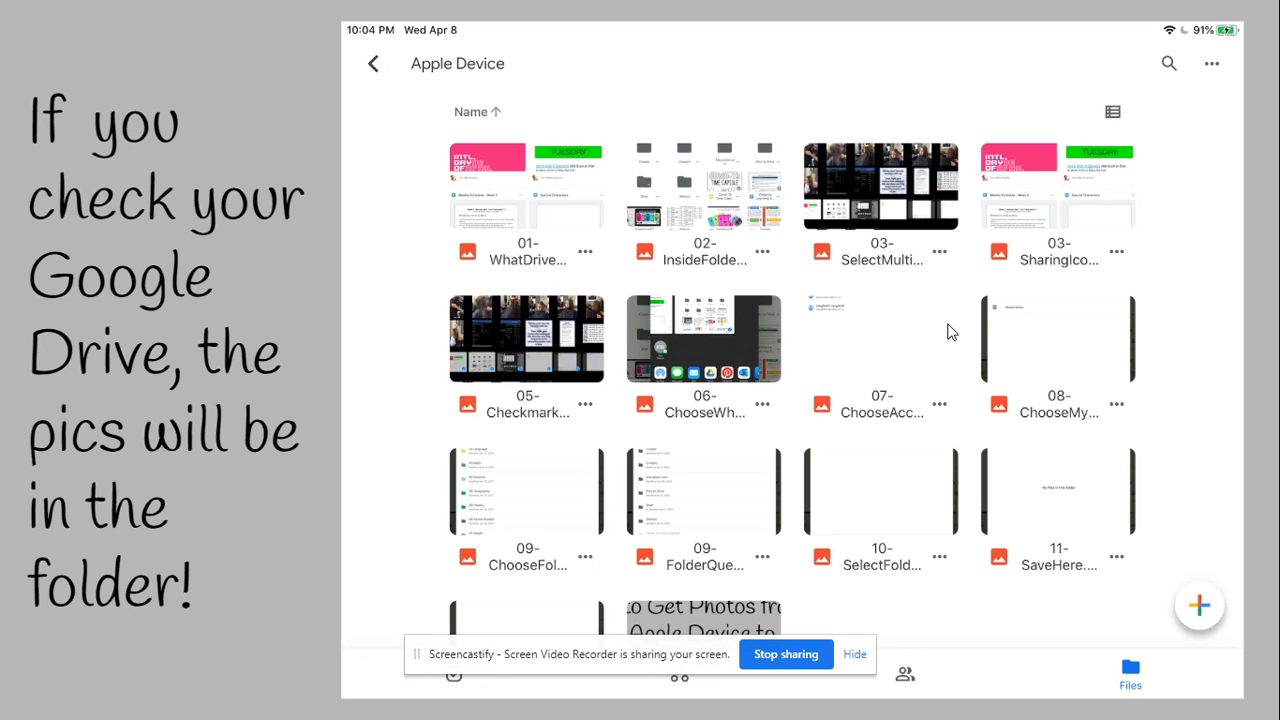
{"action": "mouse_move", "coordinate": [875, 311]}
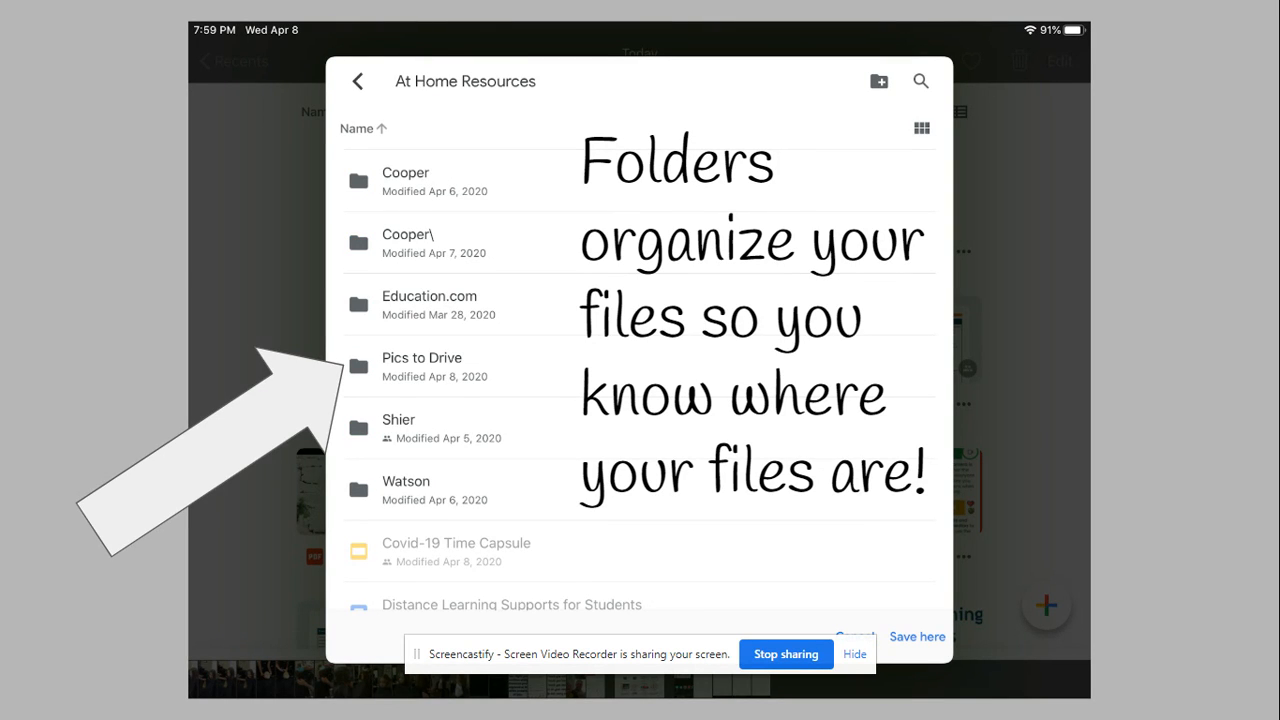
{"action": "mouse_move", "coordinate": [718, 320]}
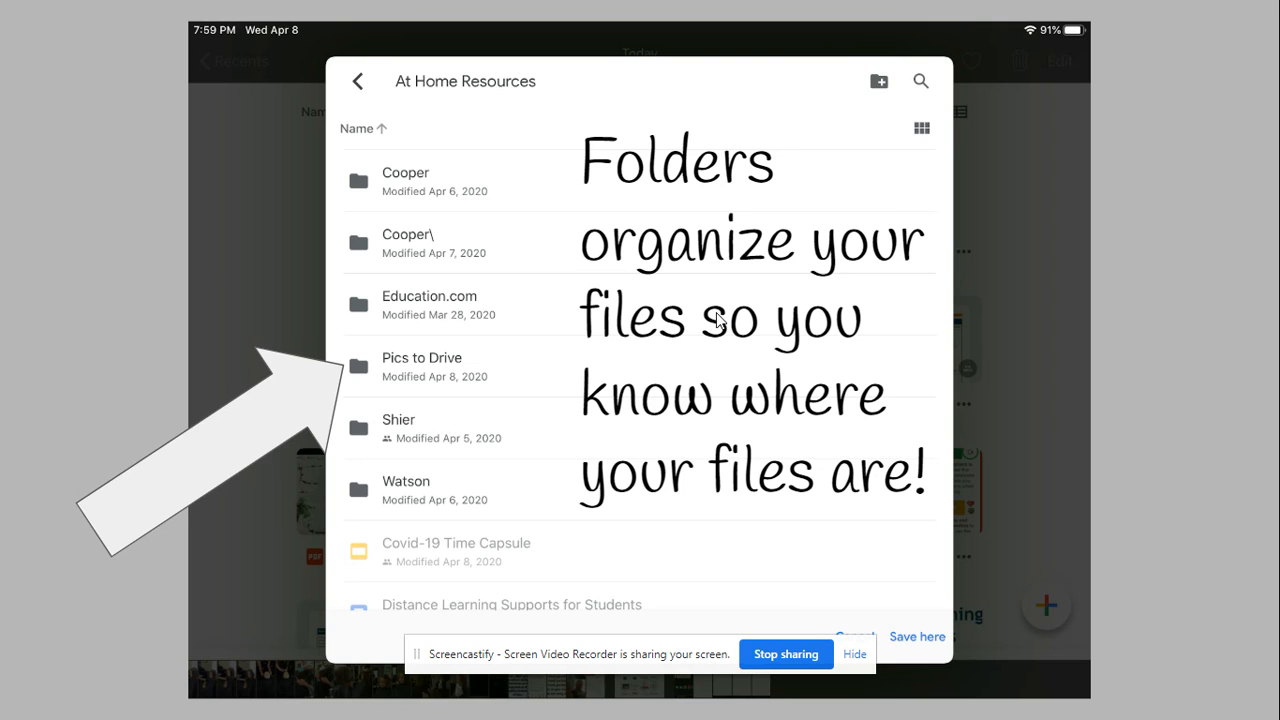